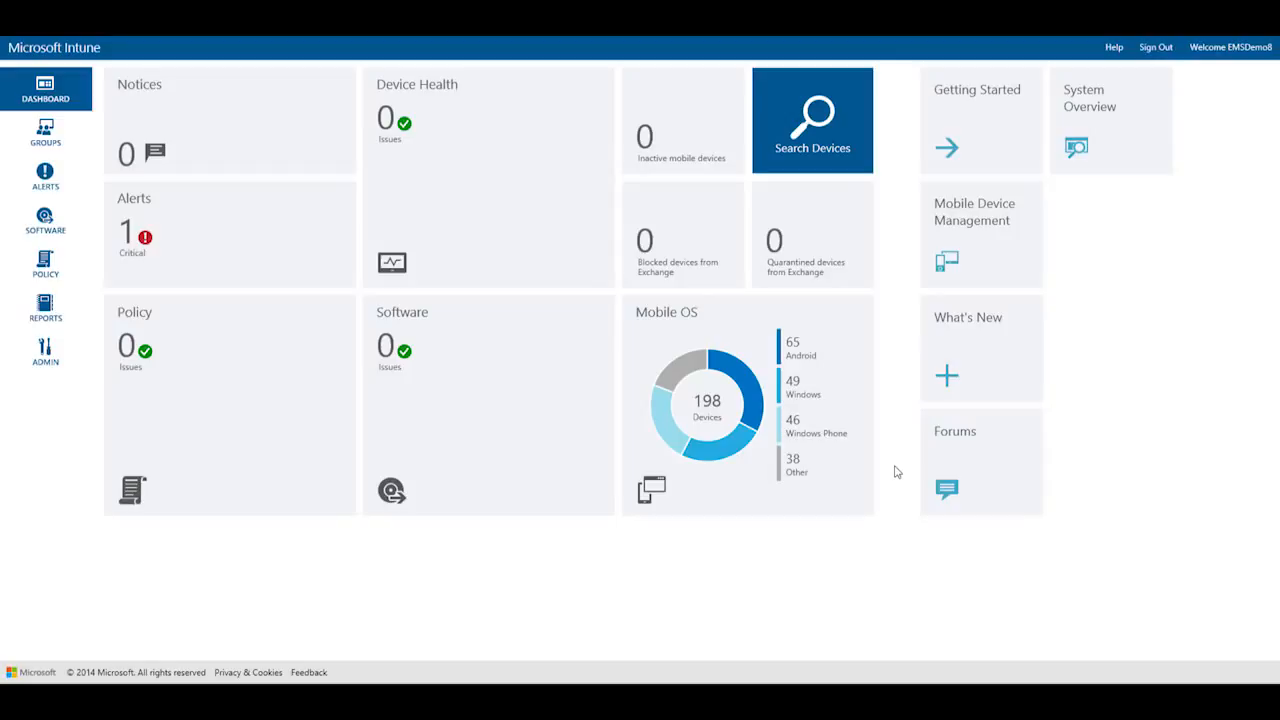
pyautogui.moveTo(249, 333)
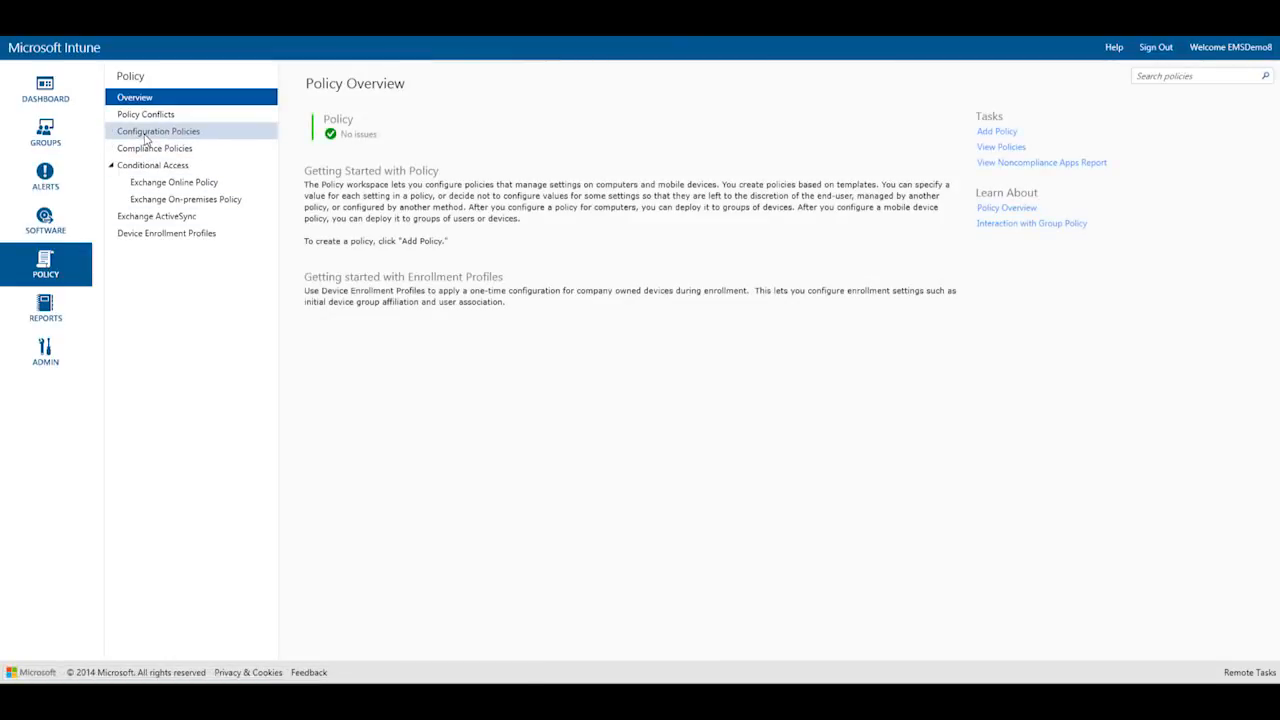
# Open Configuration Policies to list the 13 existing device policies.
pyautogui.click(158, 131)
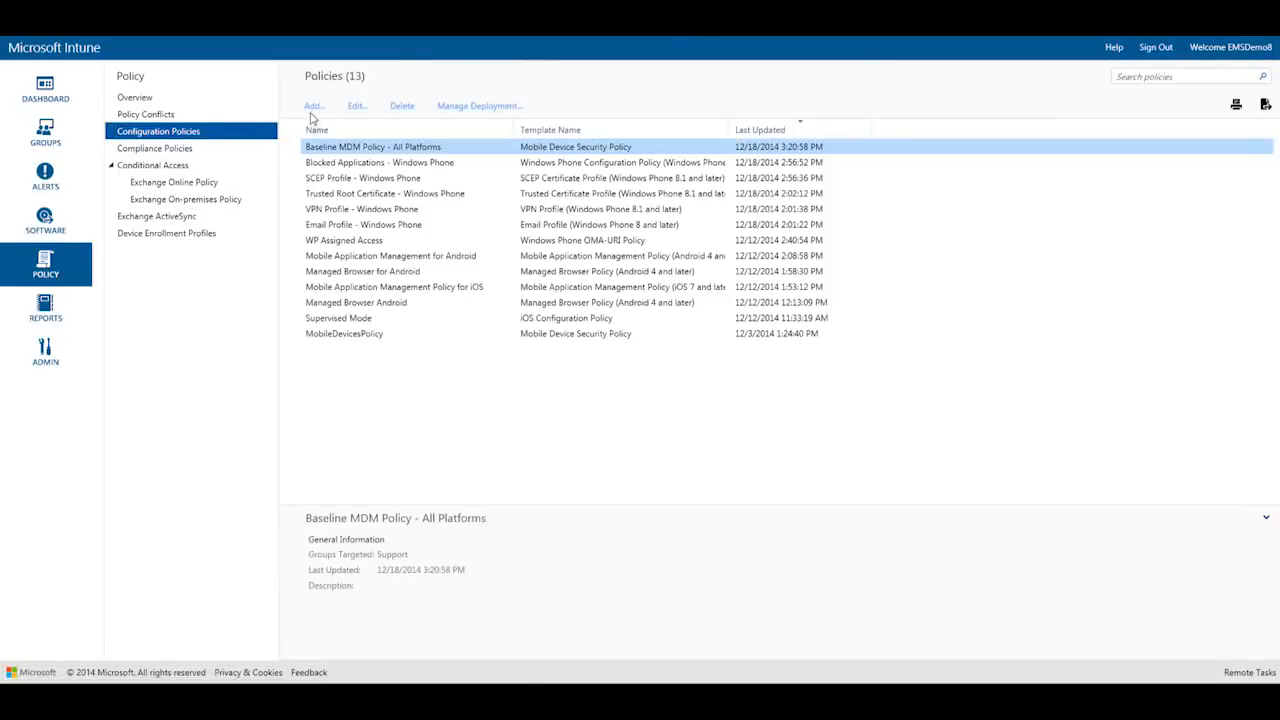
pyautogui.click(313, 105)
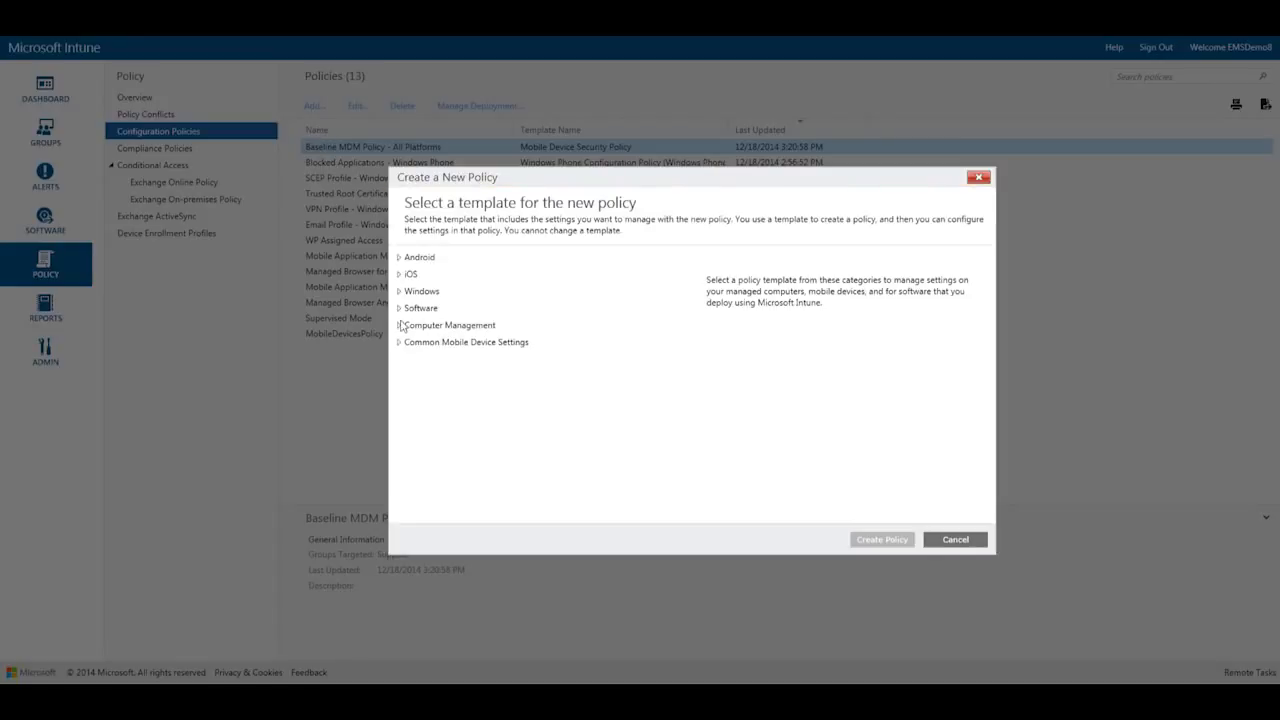
pyautogui.click(399, 342)
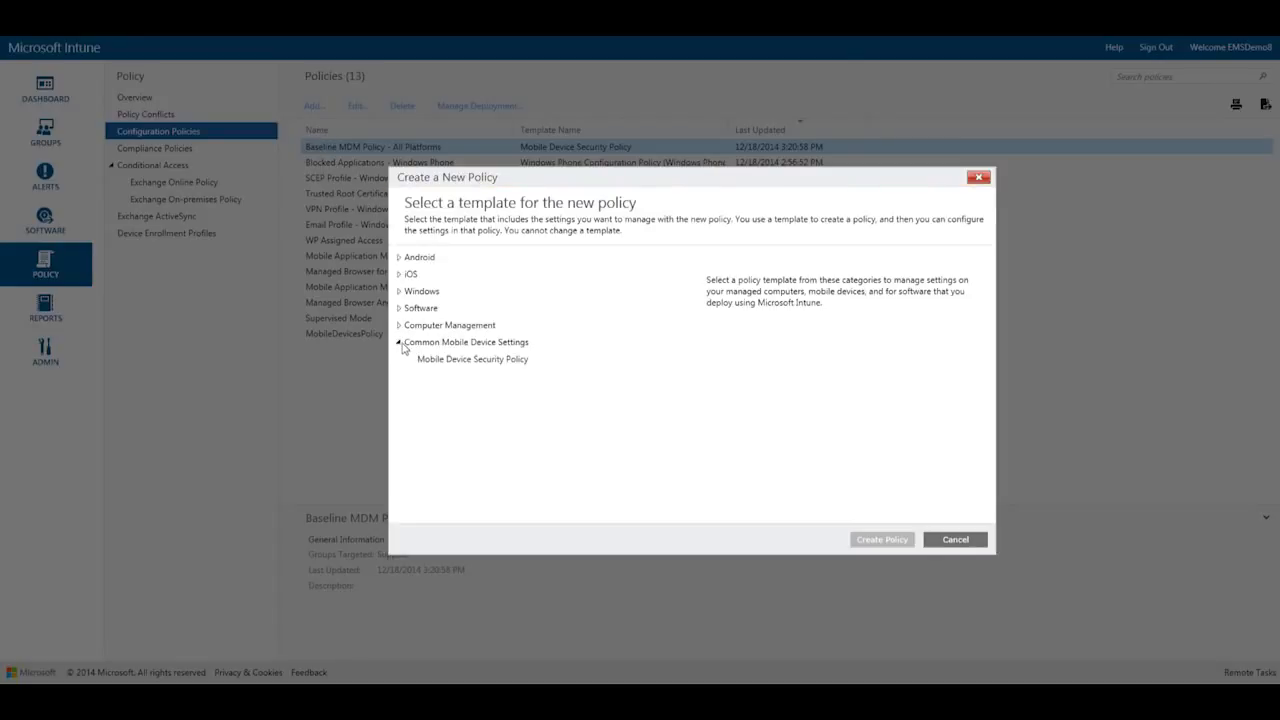
pyautogui.moveTo(448, 324)
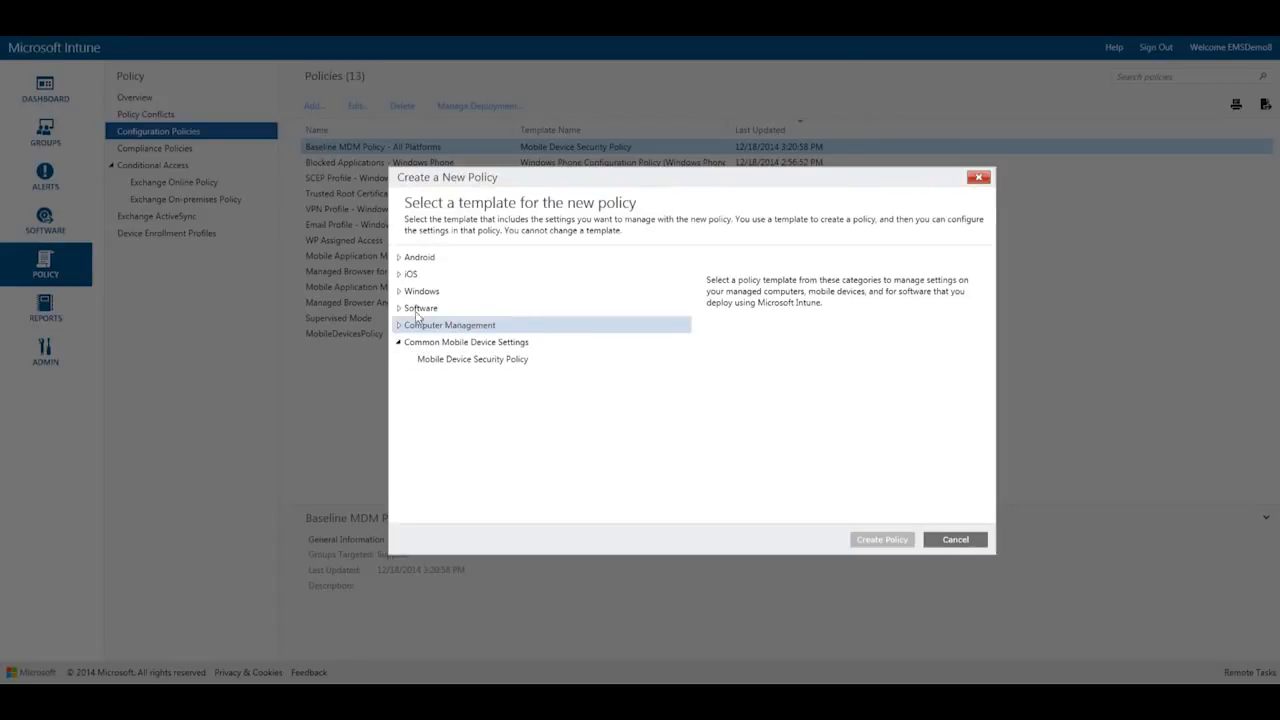
pyautogui.click(411, 291)
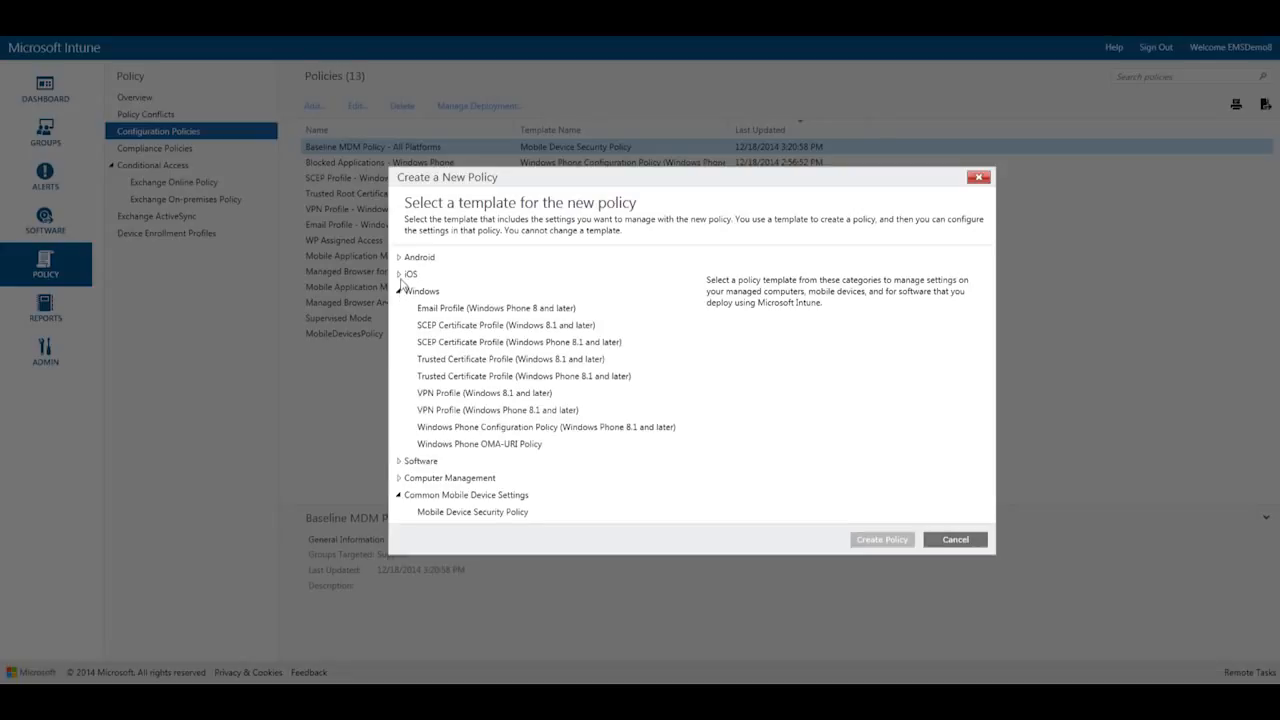
pyautogui.click(399, 257)
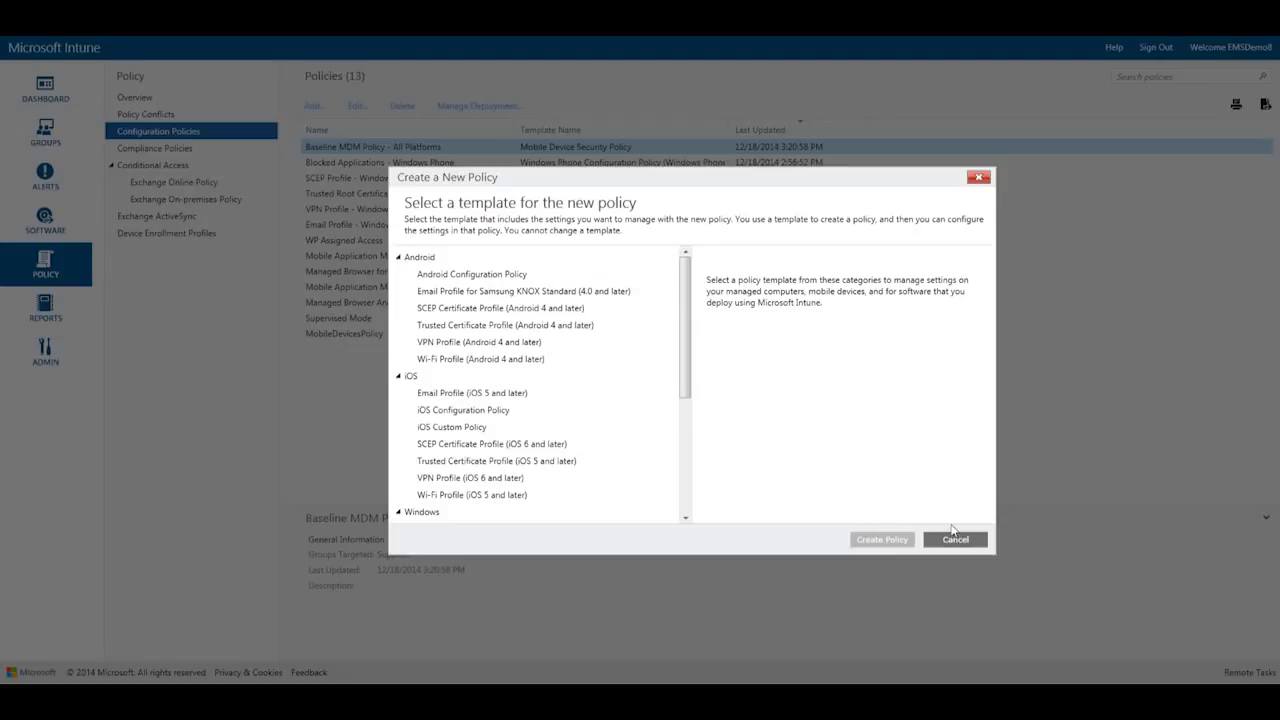
pyautogui.click(954, 539)
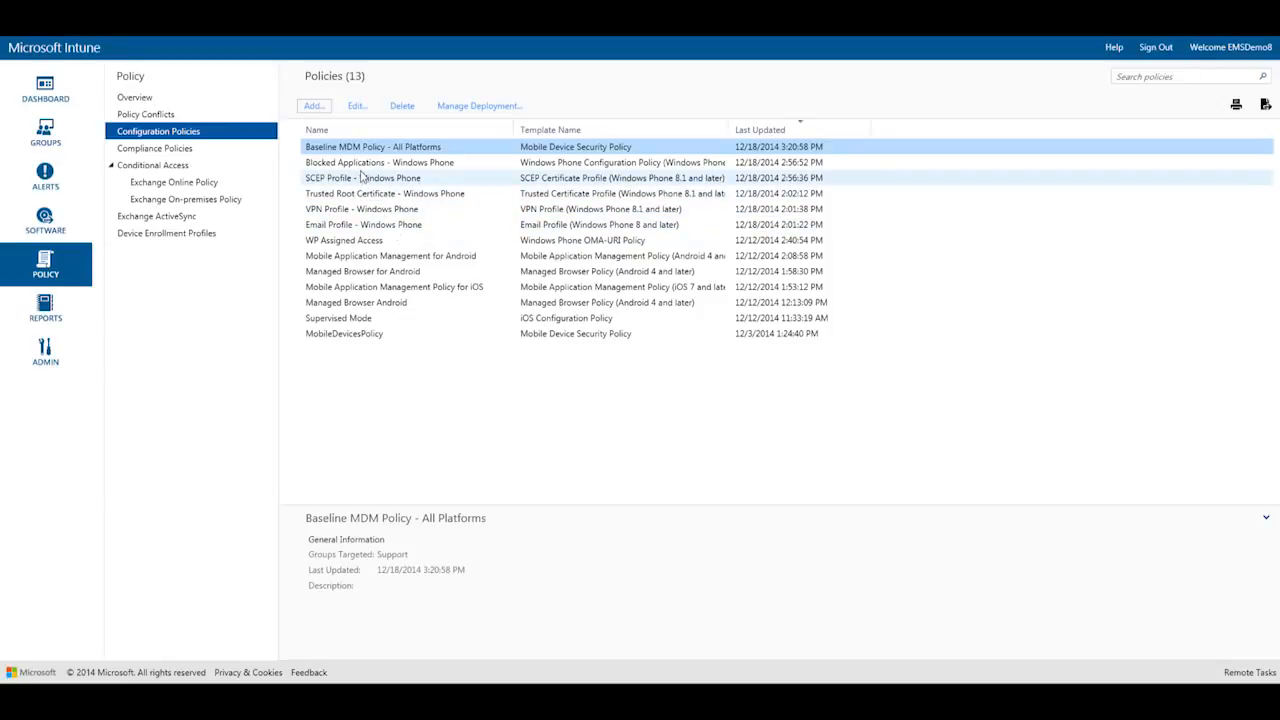
pyautogui.click(373, 146)
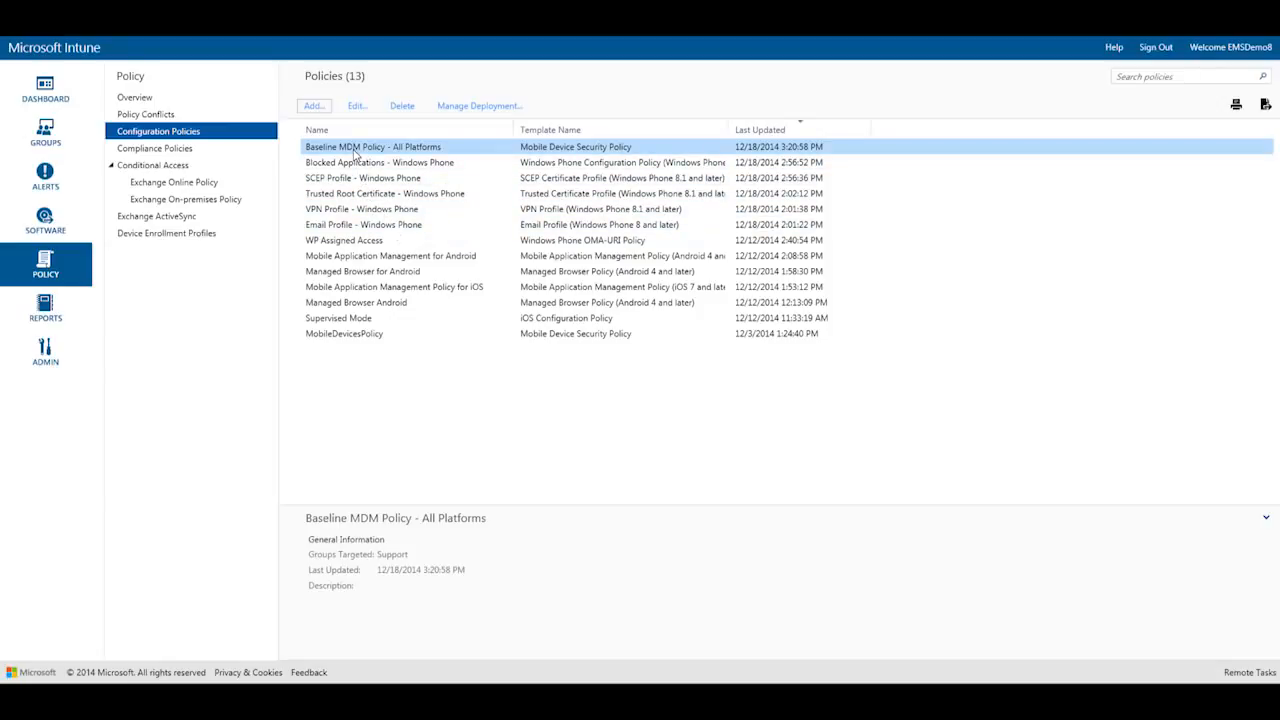
pyautogui.rightClick(373, 147)
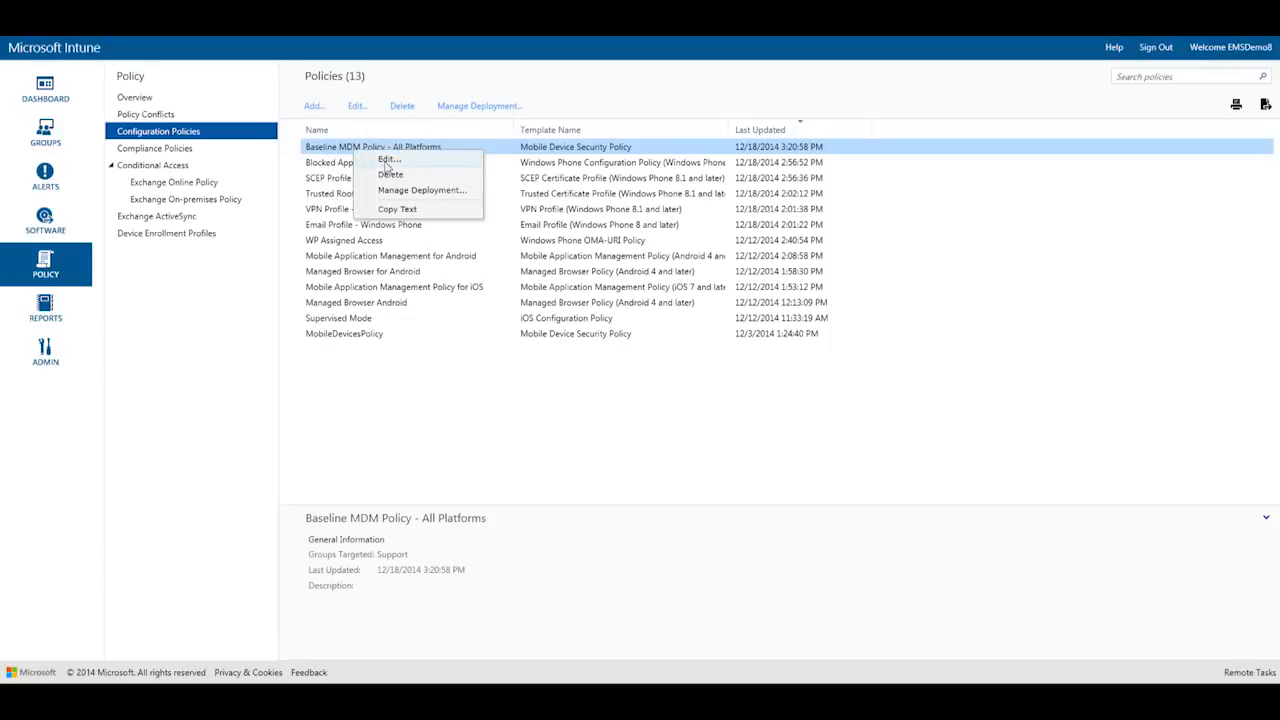
pyautogui.click(389, 159)
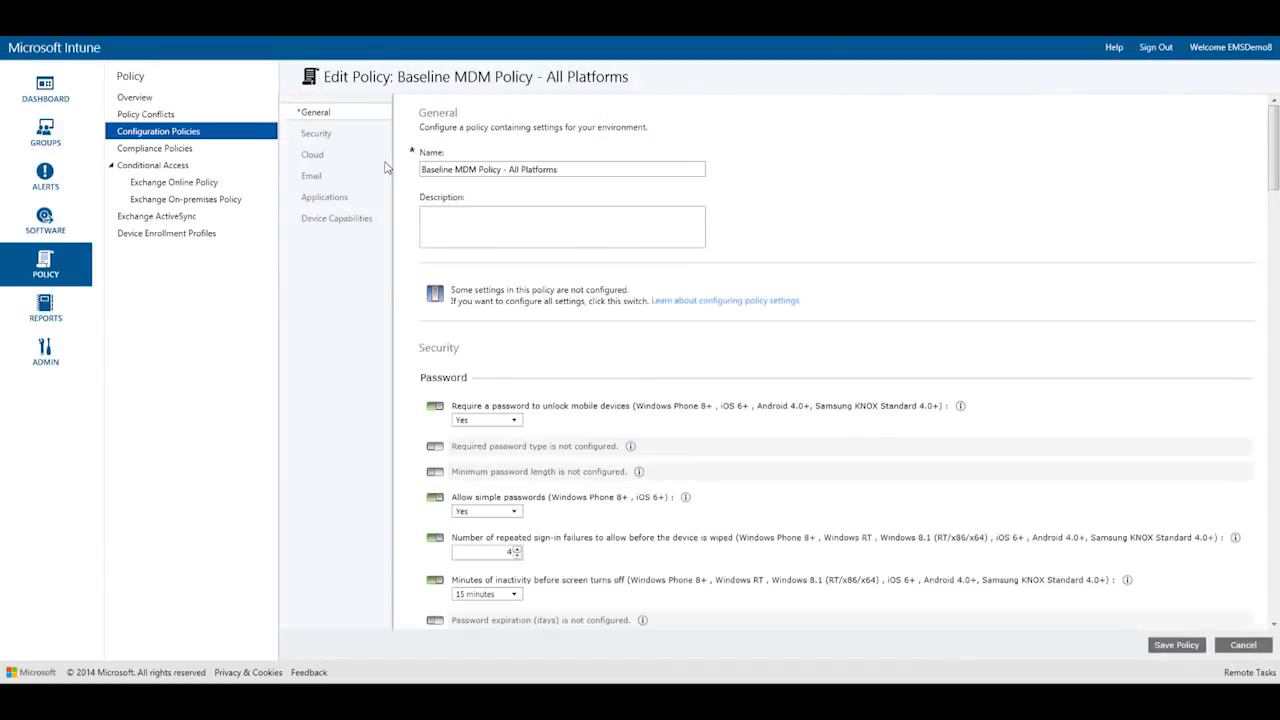
pyautogui.moveTo(415, 388)
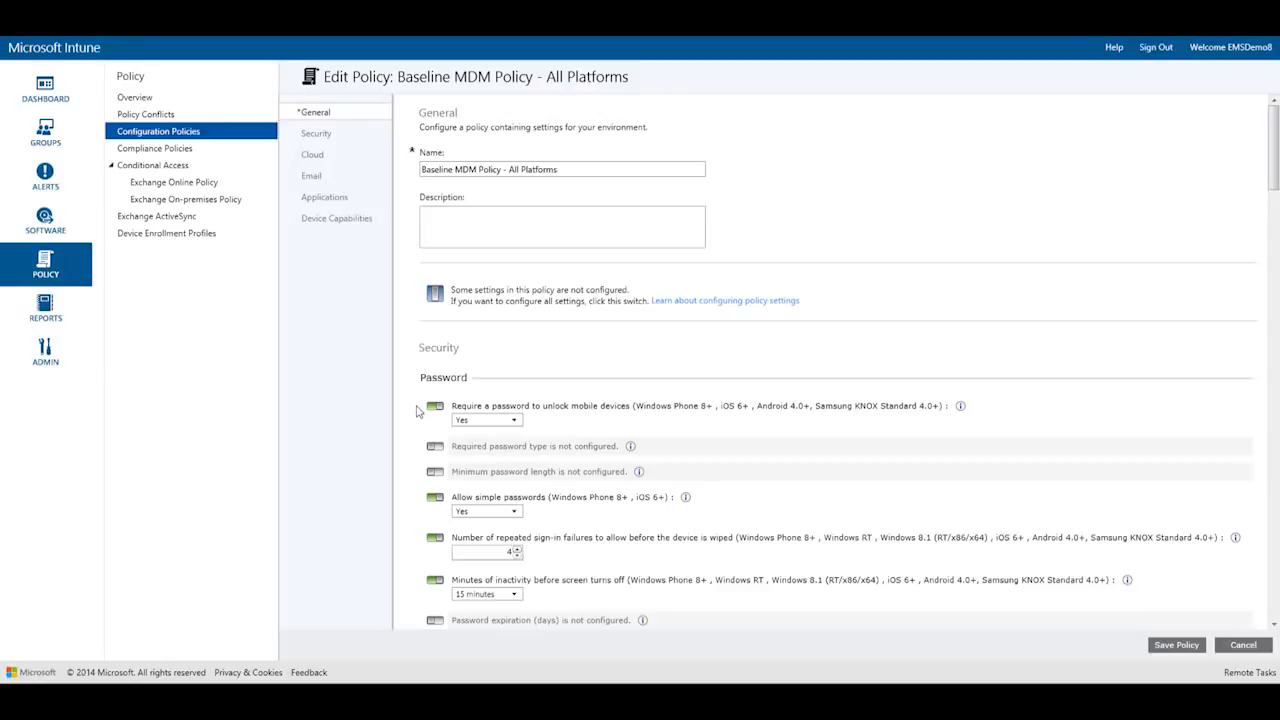
pyautogui.moveTo(410, 477)
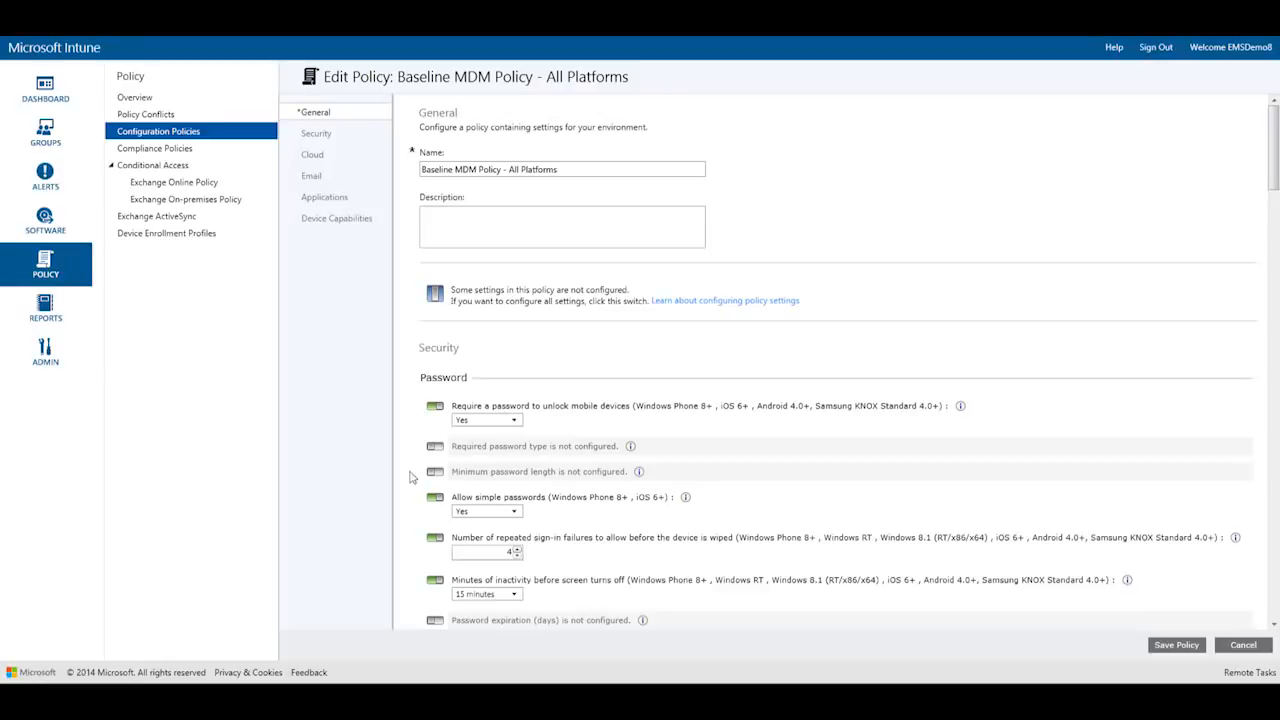
pyautogui.moveTo(411, 503)
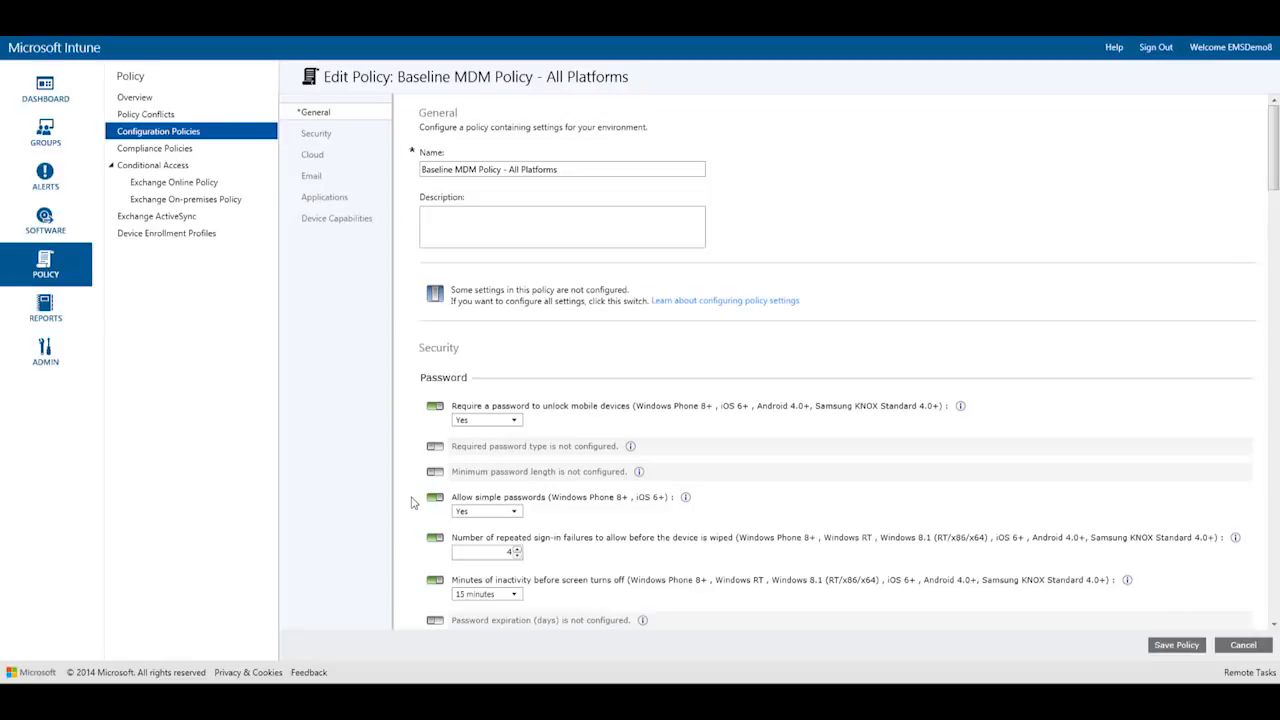
pyautogui.moveTo(332, 190)
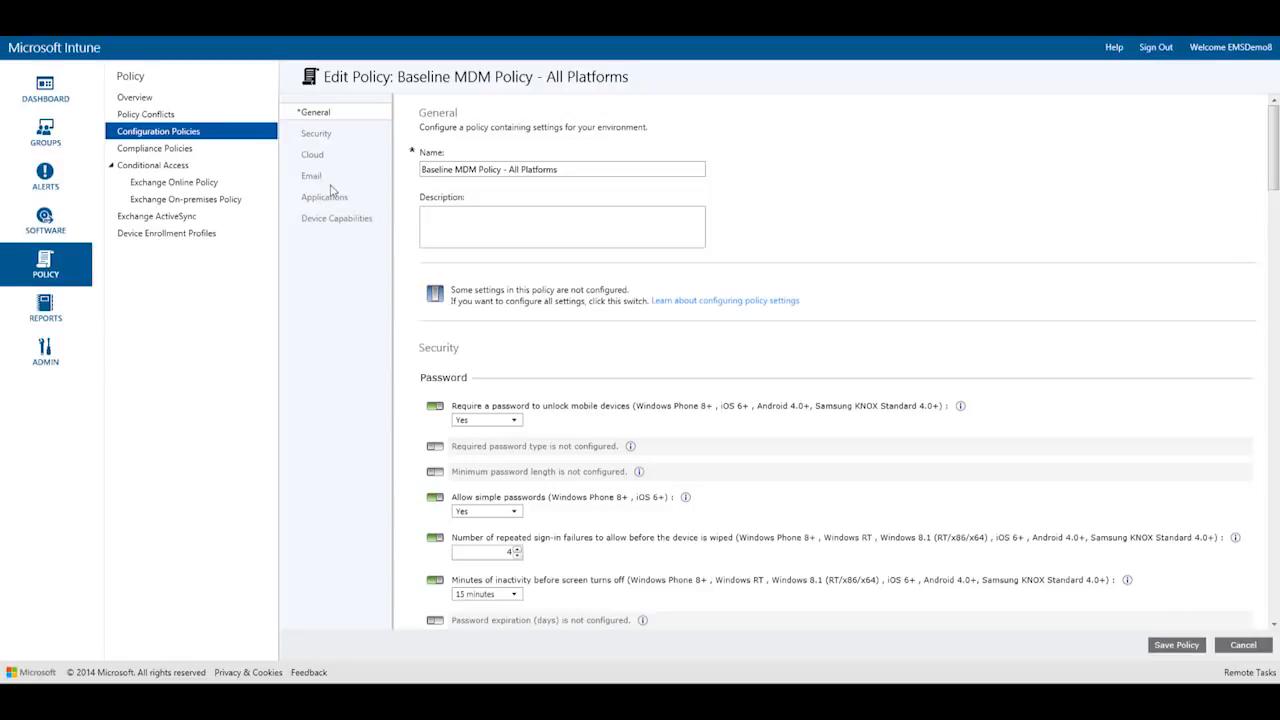
pyautogui.click(311, 154)
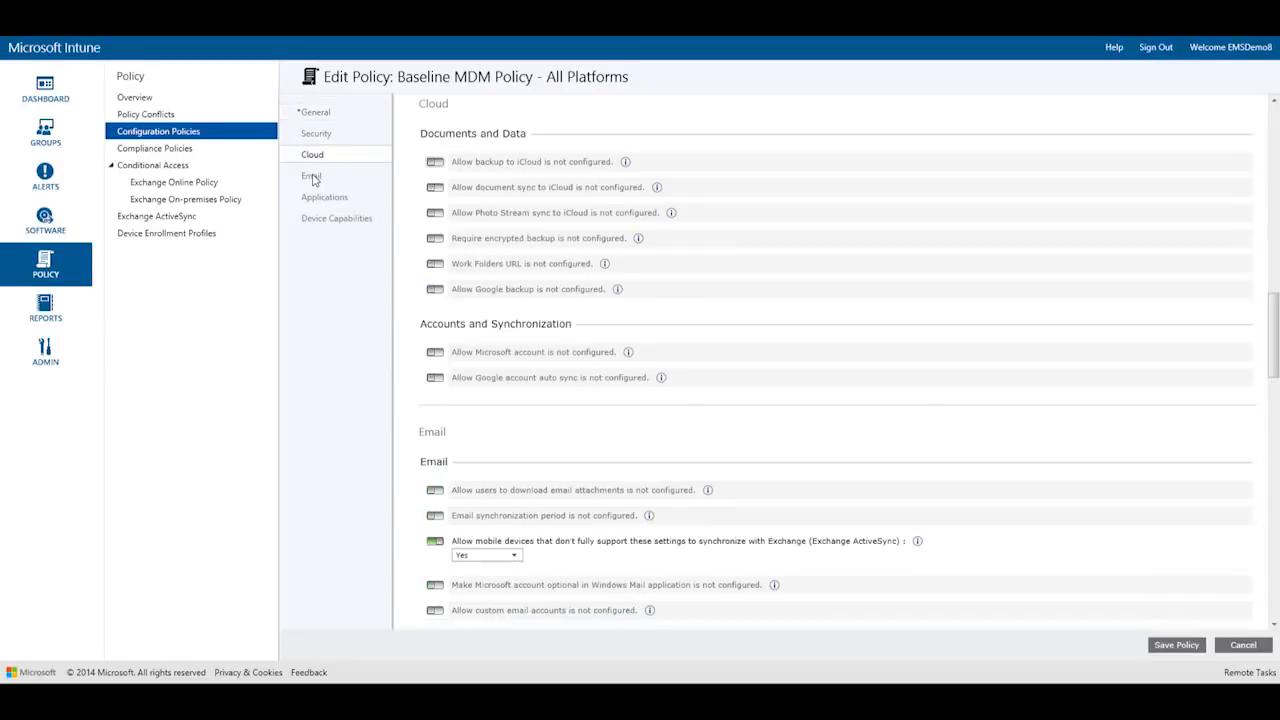
pyautogui.click(311, 175)
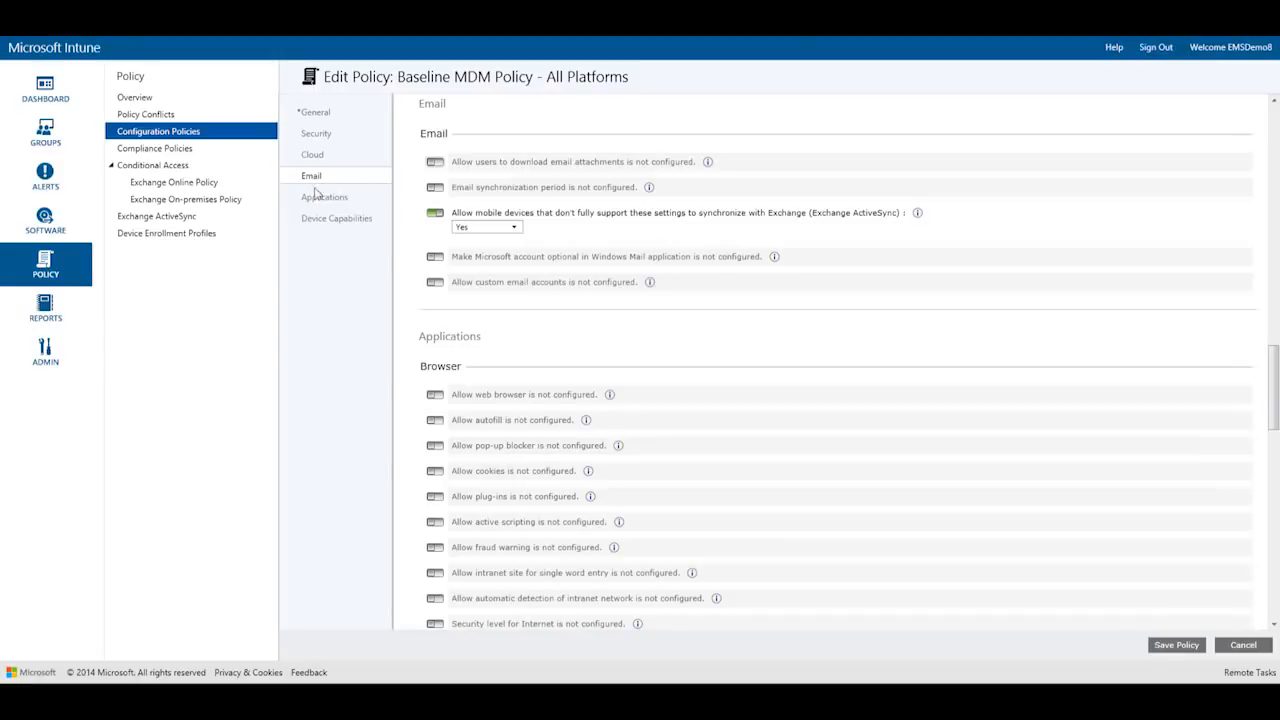
pyautogui.click(324, 196)
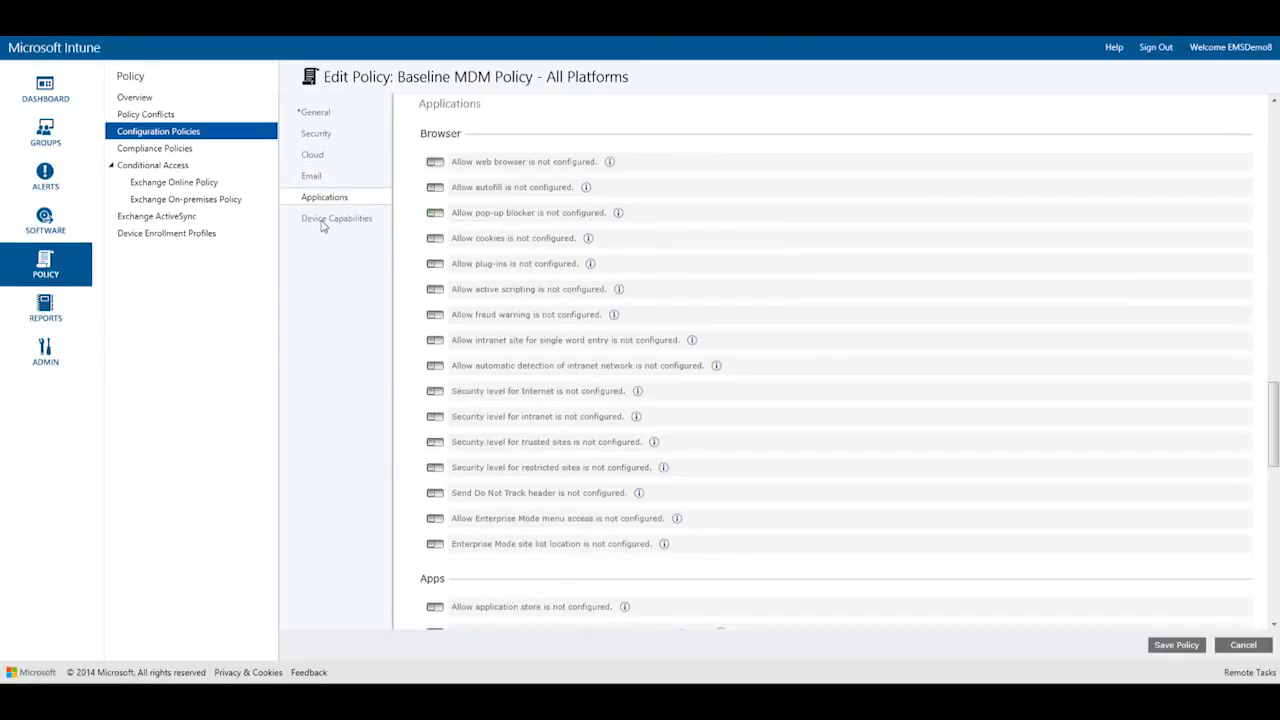
pyautogui.click(336, 218)
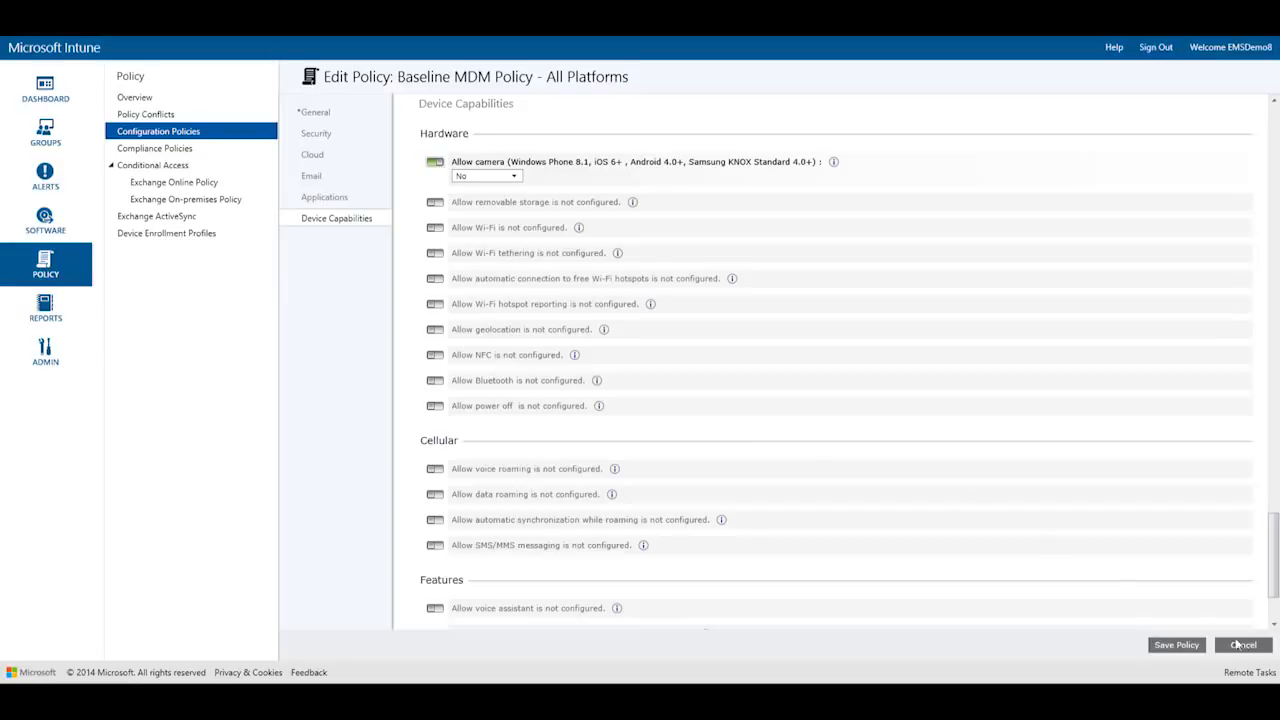
pyautogui.click(1243, 644)
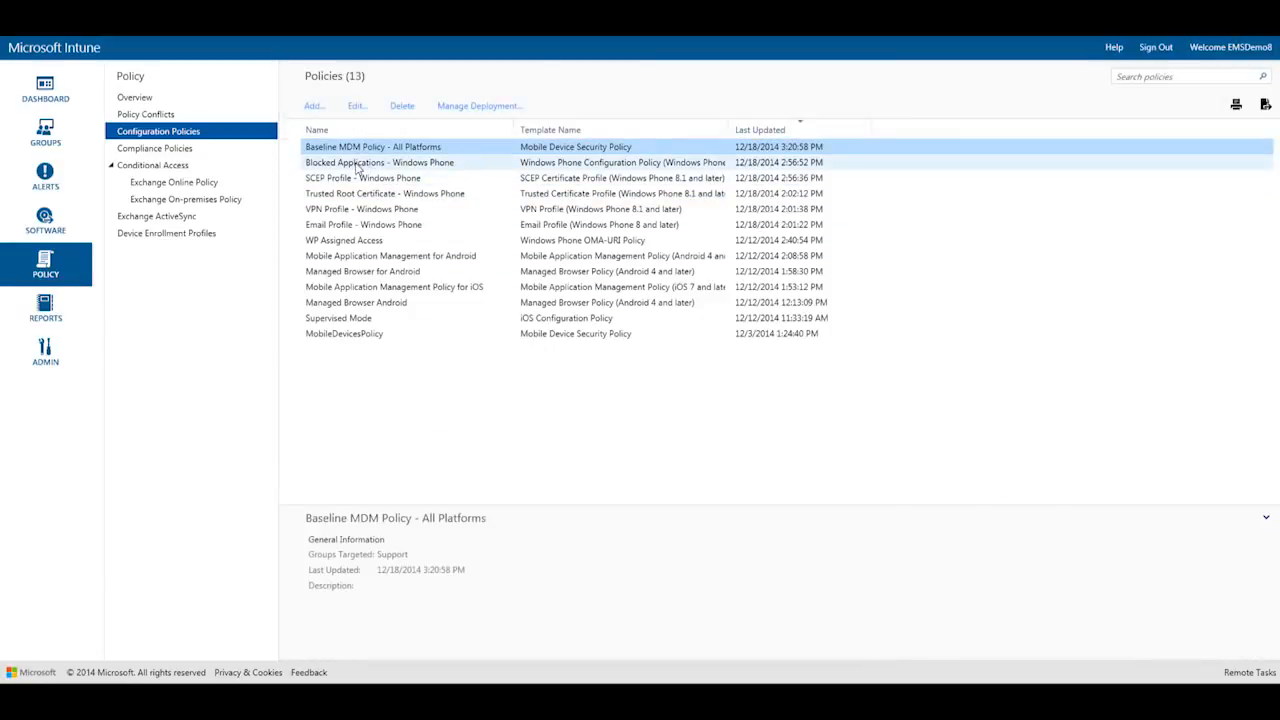
pyautogui.click(380, 162)
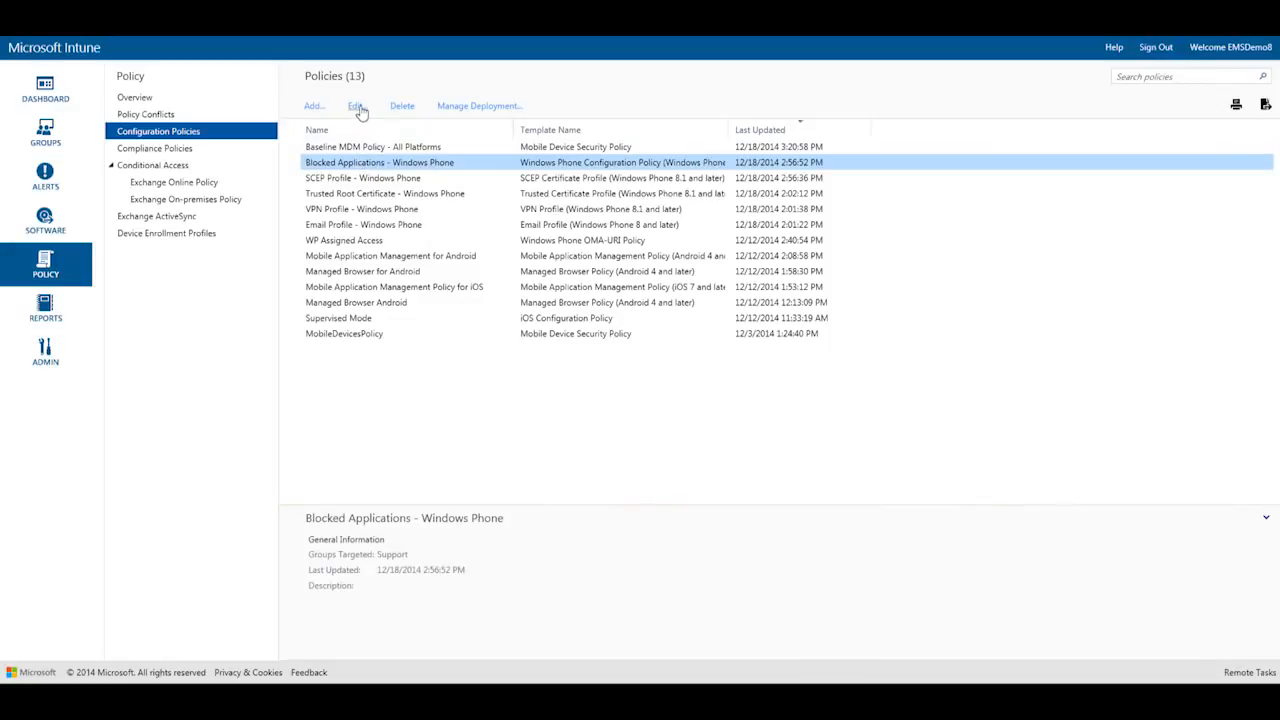
pyautogui.click(355, 105)
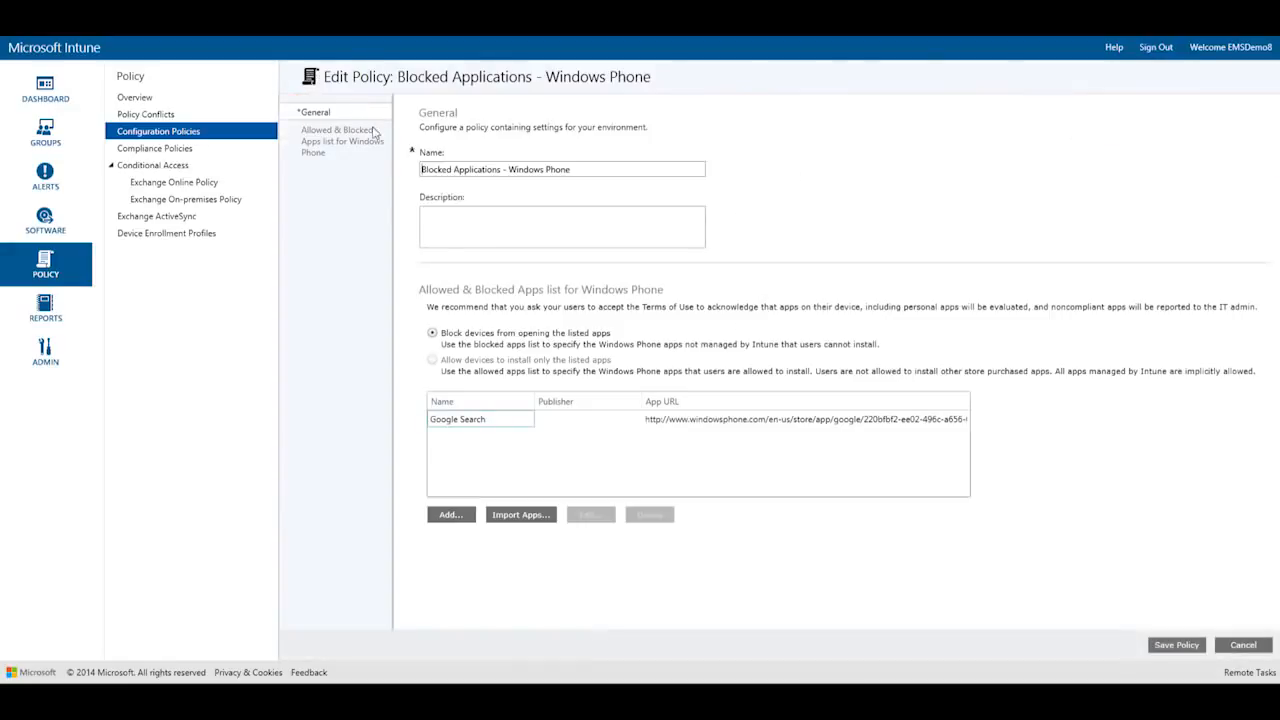
pyautogui.click(457, 419)
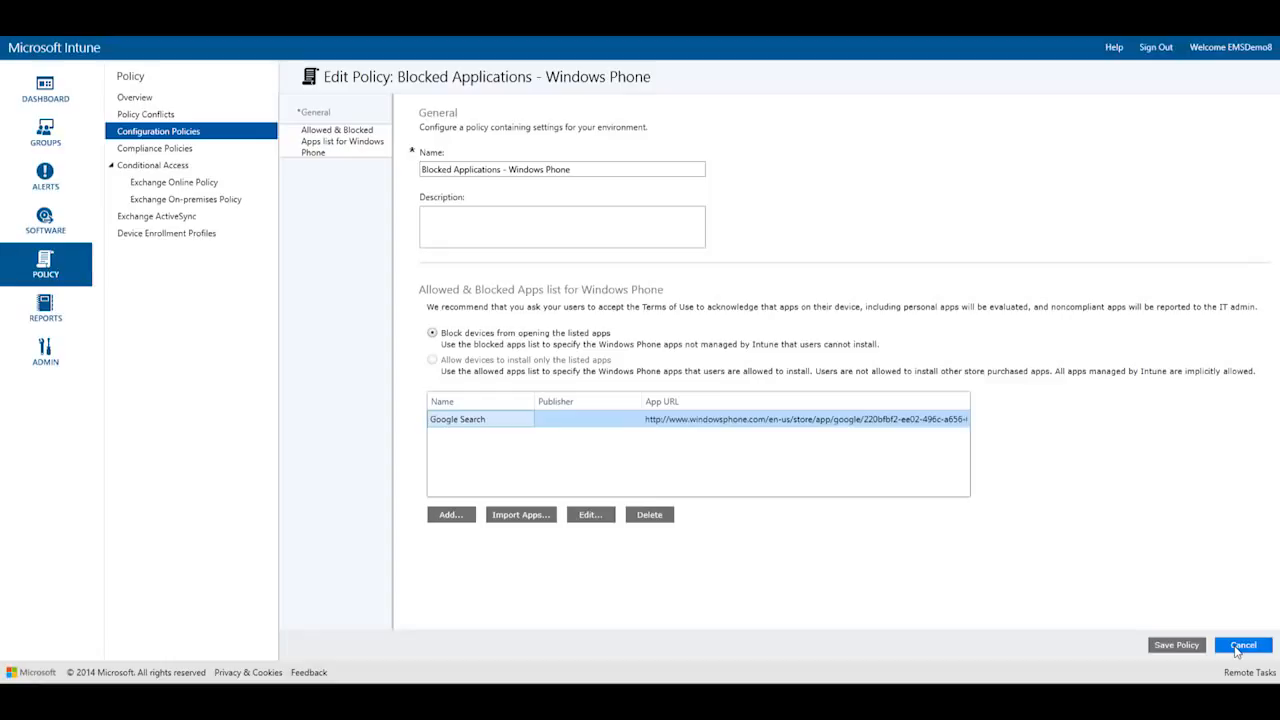
pyautogui.click(1242, 645)
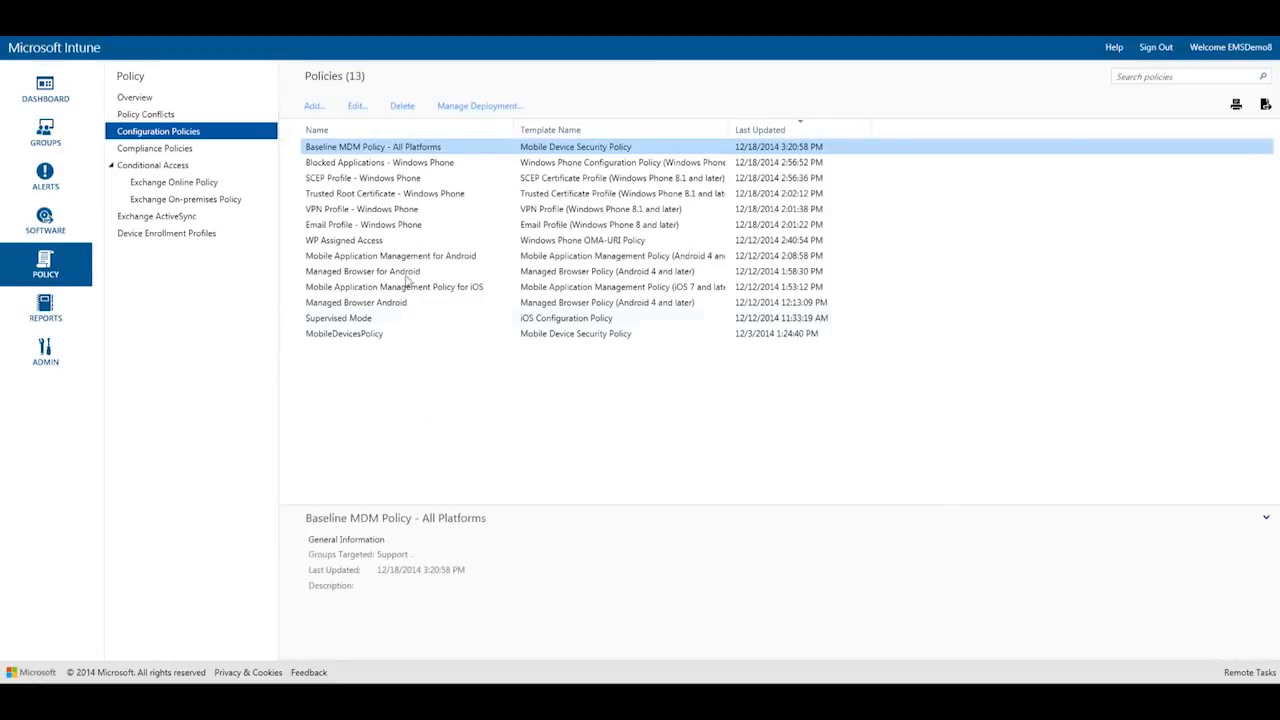
# Go to Managed Software in the Software workspace and start Add Software.
pyautogui.click(45, 220)
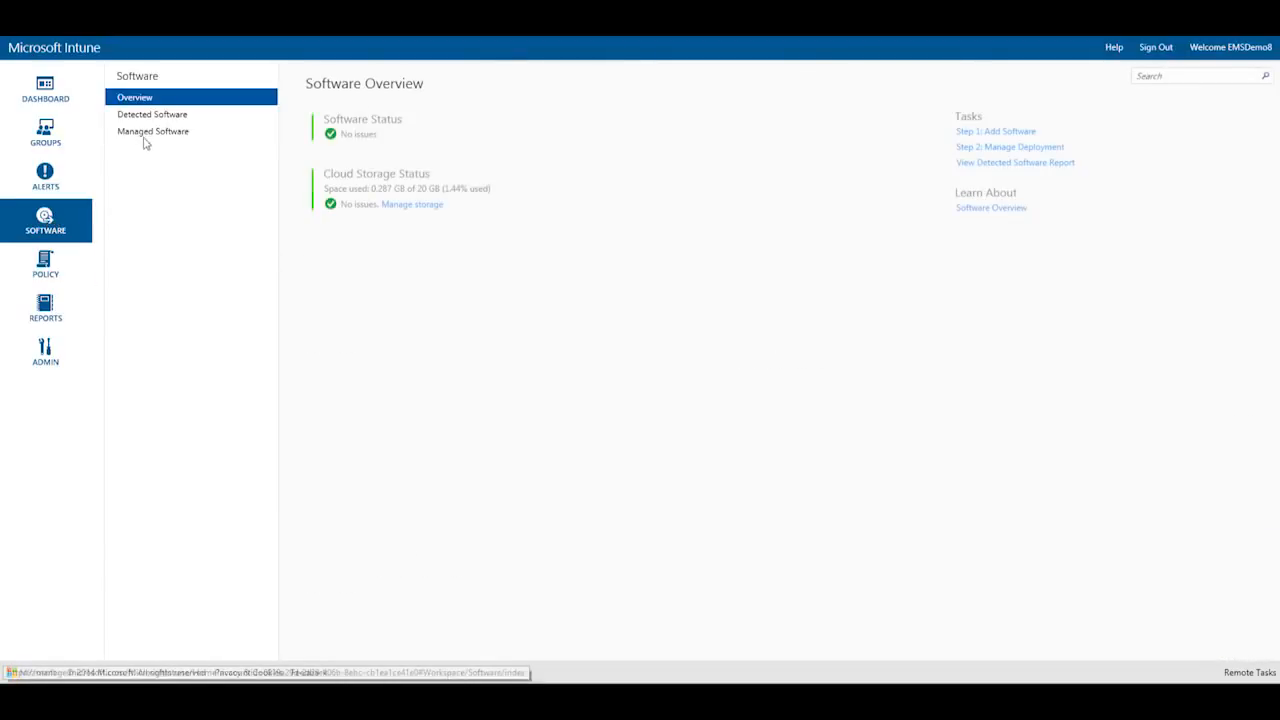
pyautogui.click(153, 131)
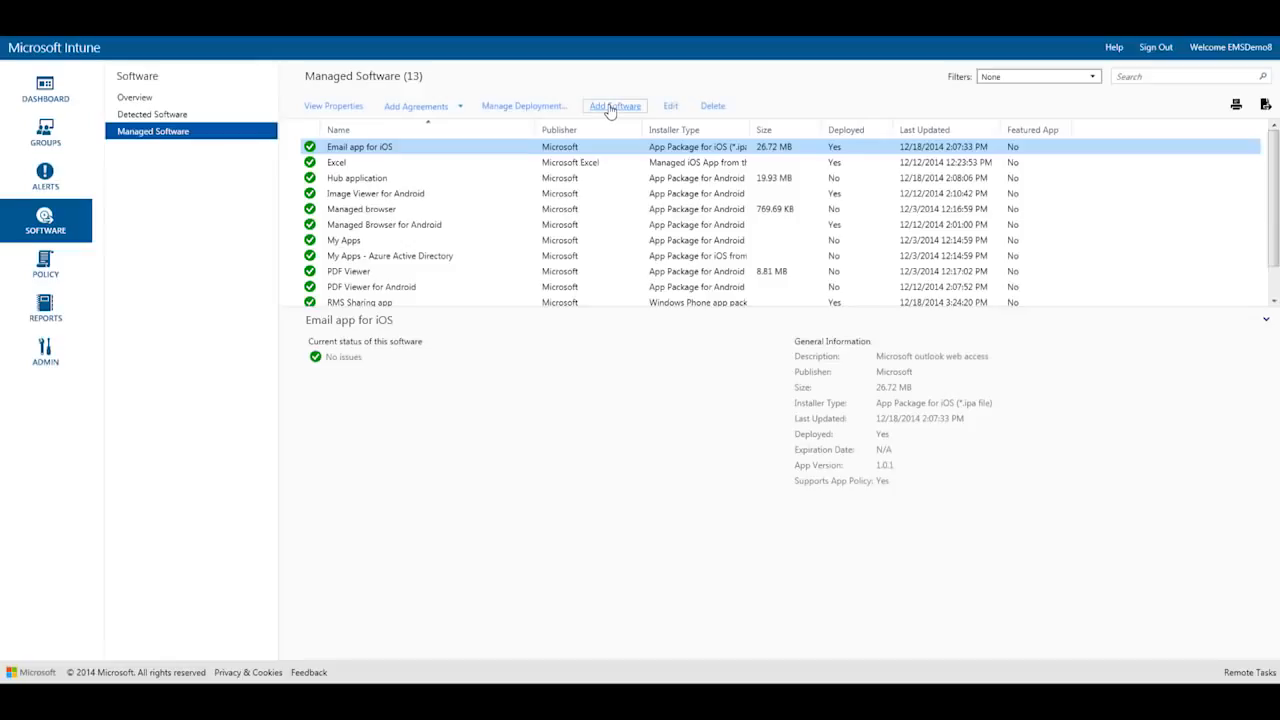
pyautogui.click(614, 106)
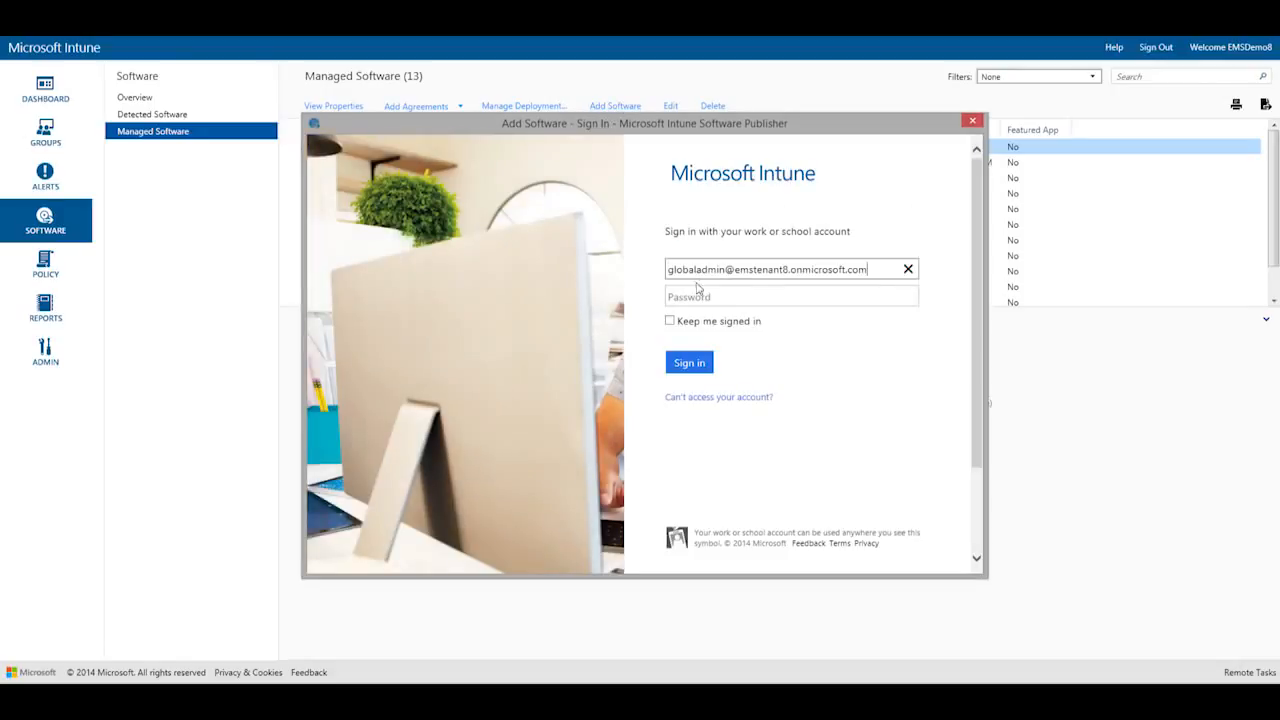
# Sign in to the Software Publisher with the admin password.
pyautogui.write('••')
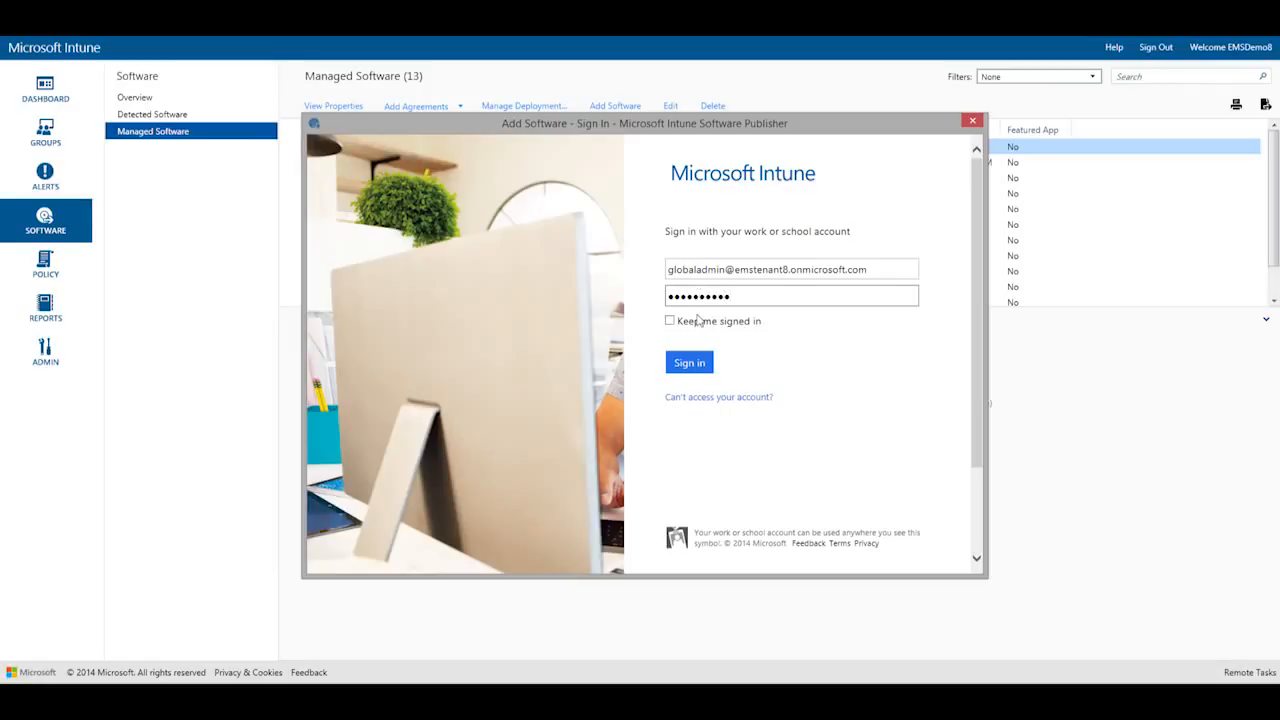
pyautogui.click(689, 362)
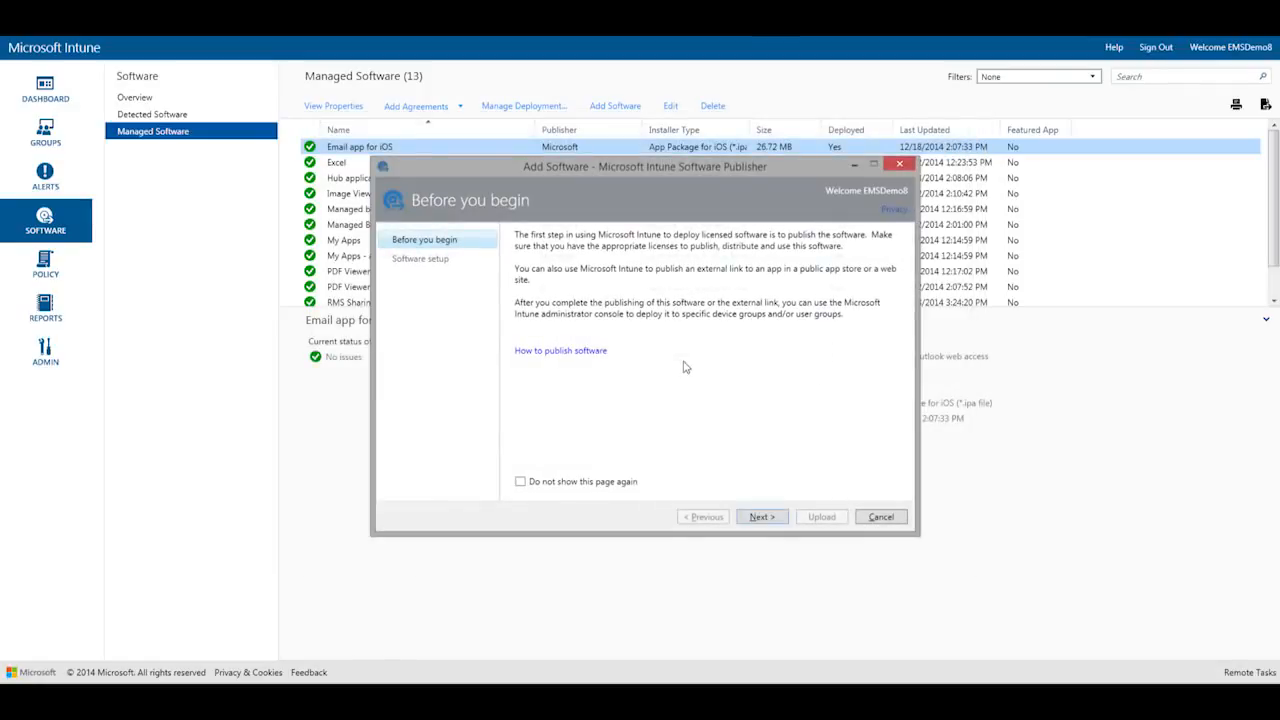
# Set availability to External link with the RMS Sharing Windows Phone store URL.
pyautogui.click(761, 517)
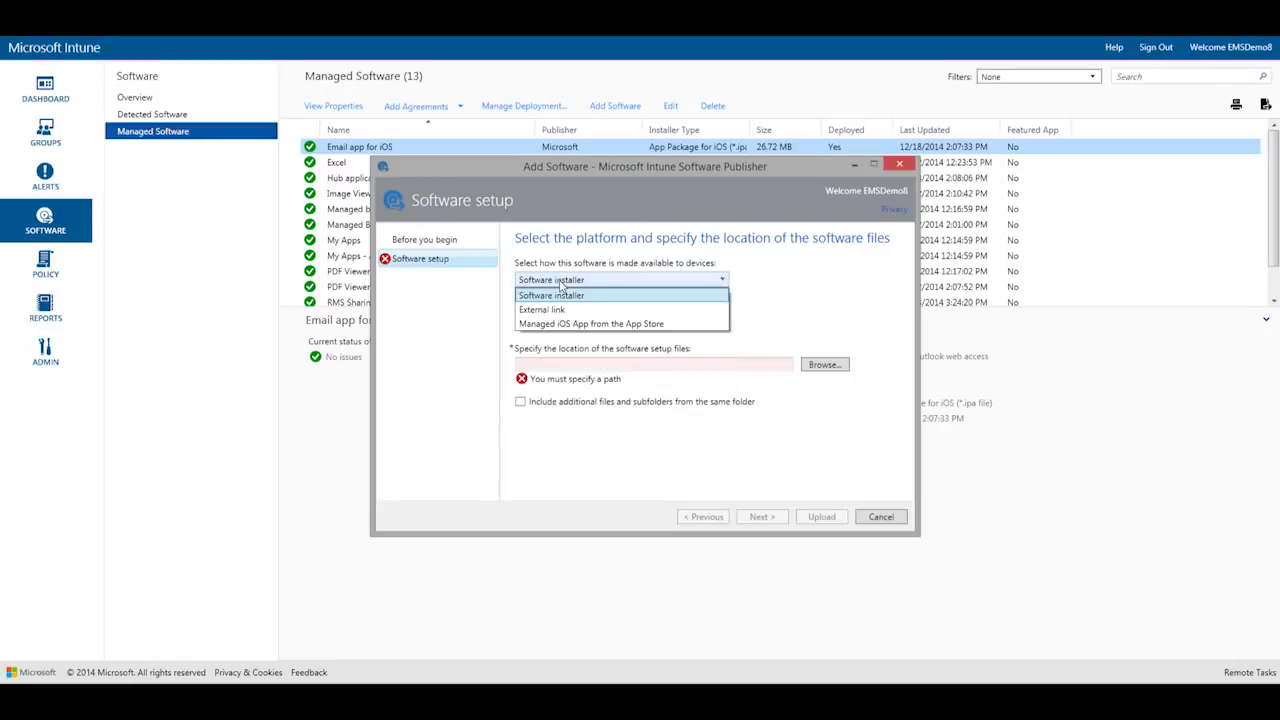
pyautogui.moveTo(542, 309)
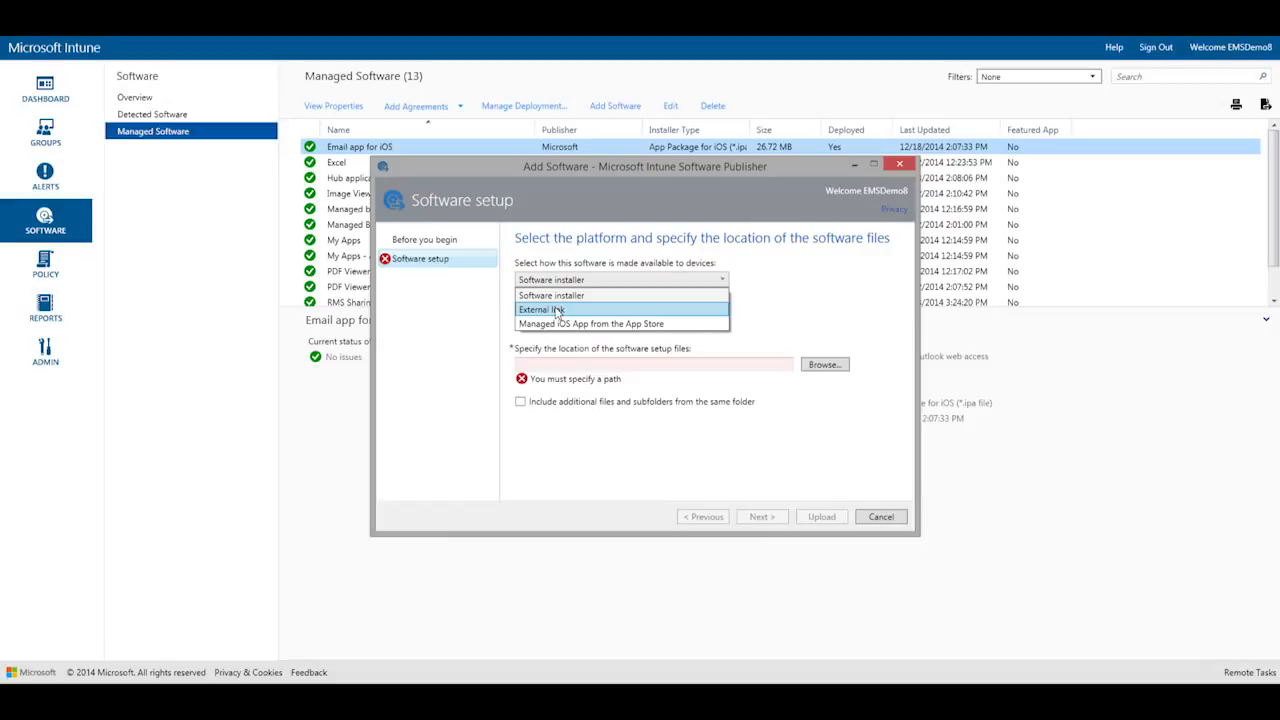
pyautogui.click(543, 309)
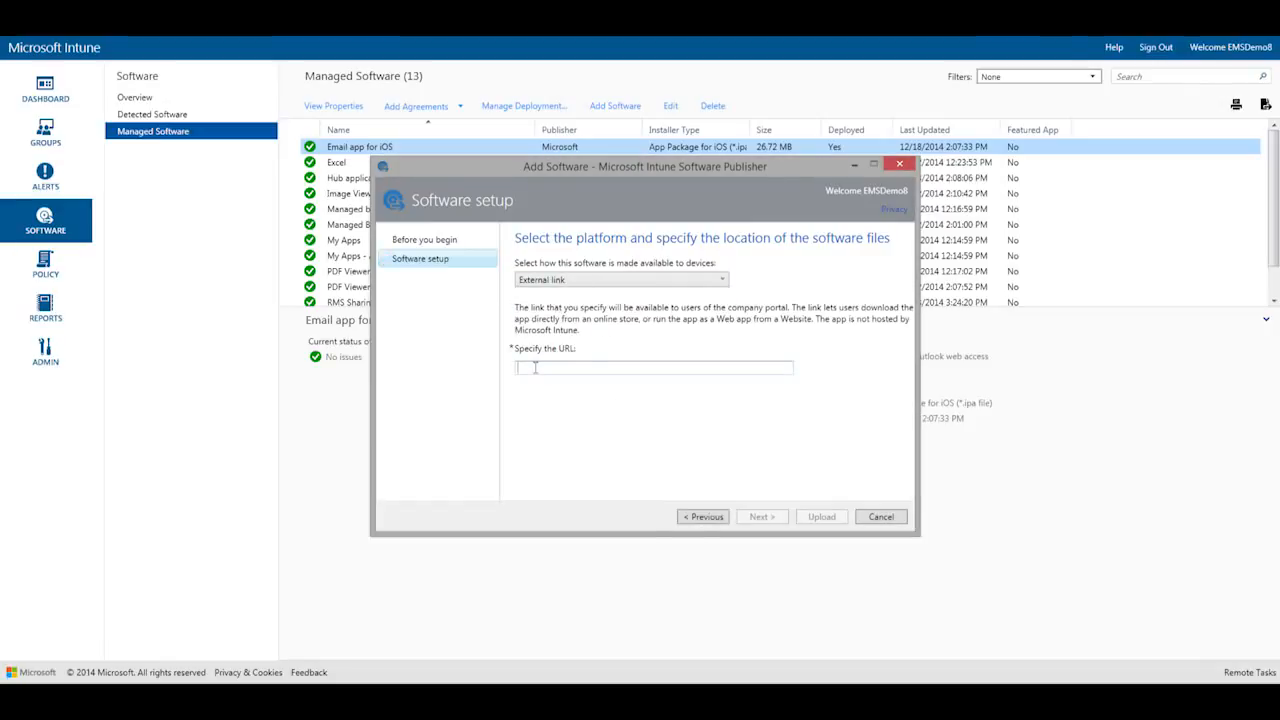
pyautogui.write('http://www.windowsphone.com/en-us/store/app/rms-sharing/00c487ce-f572-4df9-b6e8-448224230b1e')
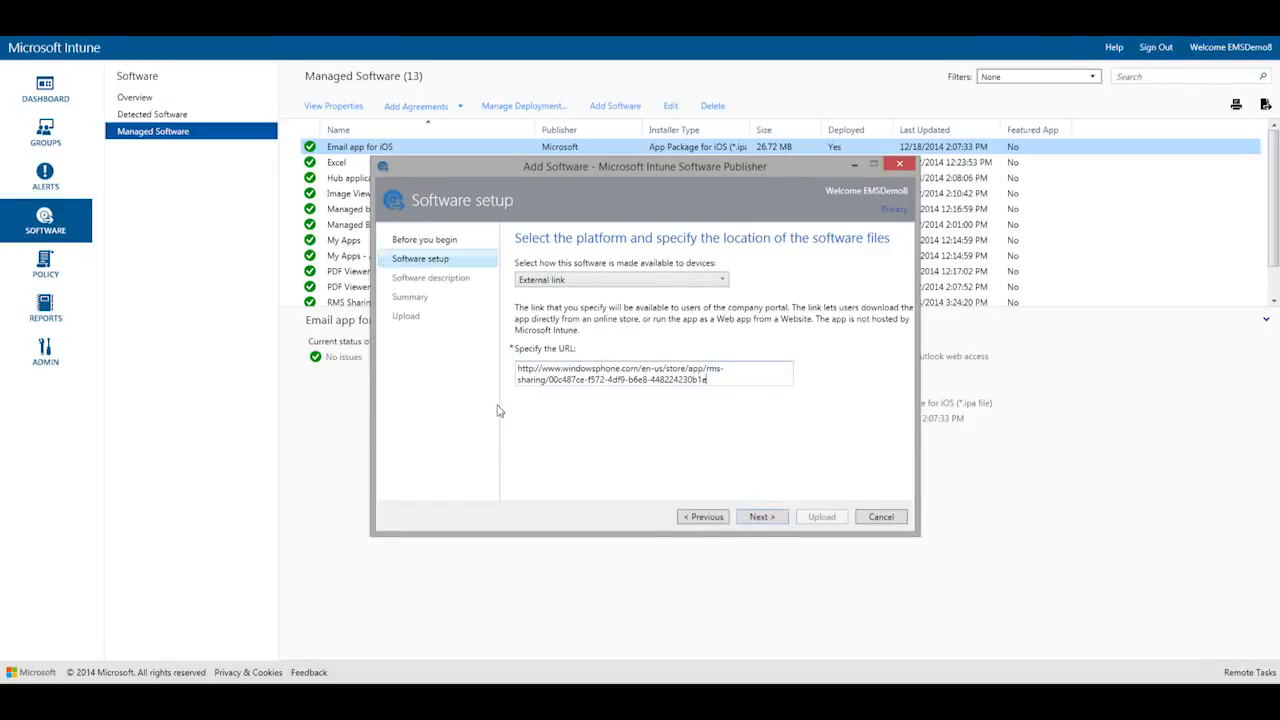
pyautogui.click(761, 517)
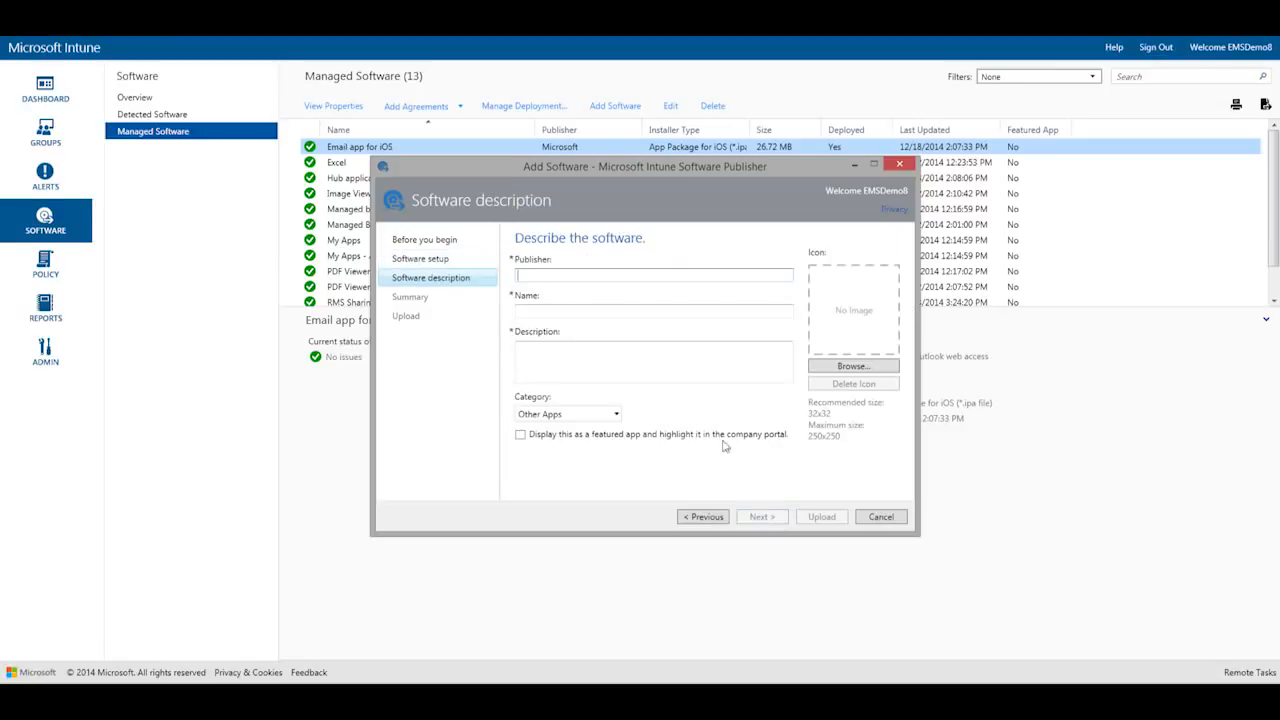
# Enter publisher Microsoft, name RMS Sharing app, and category Data Management.
pyautogui.write('Micros')
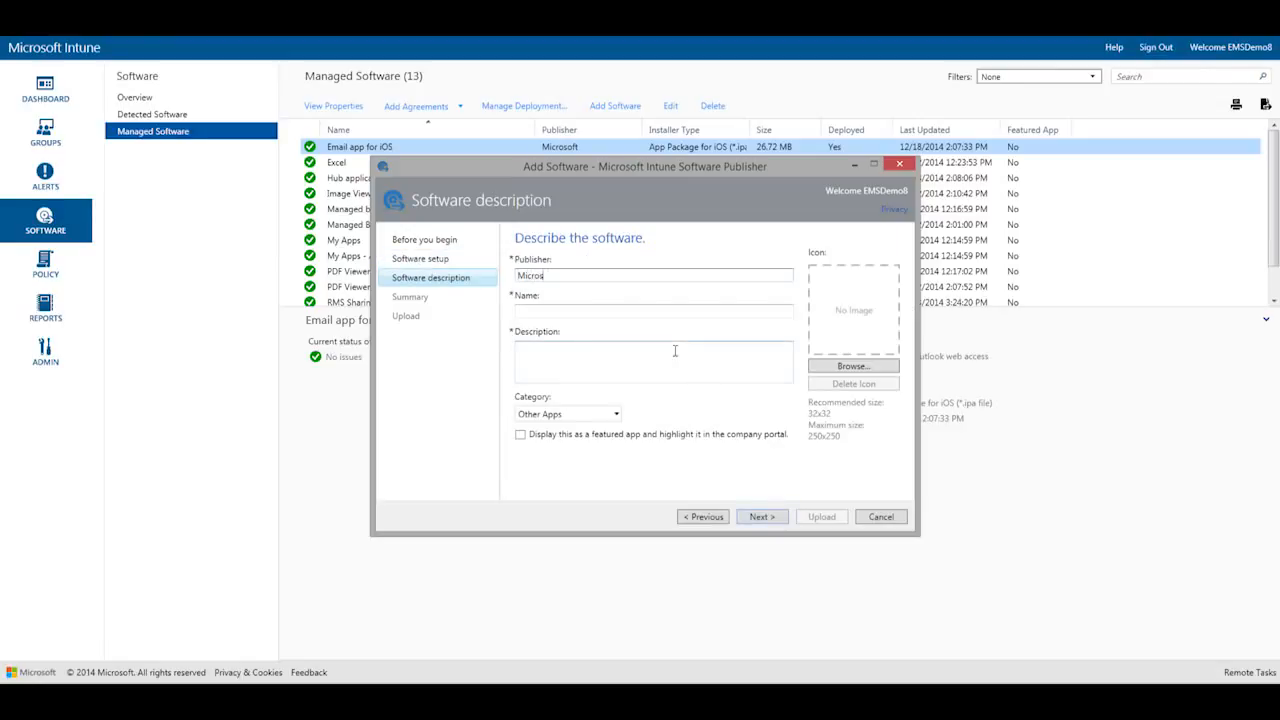
pyautogui.write('RMS Sharing app for Windows Phone')
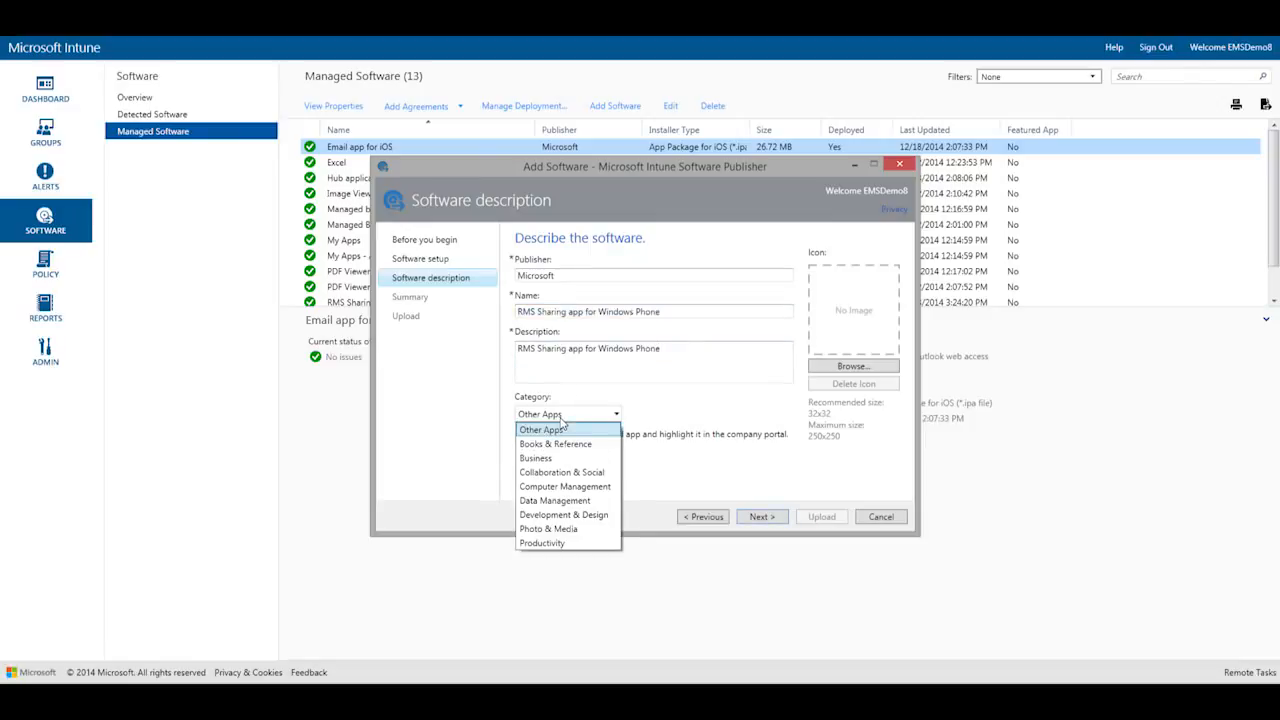
pyautogui.click(555, 500)
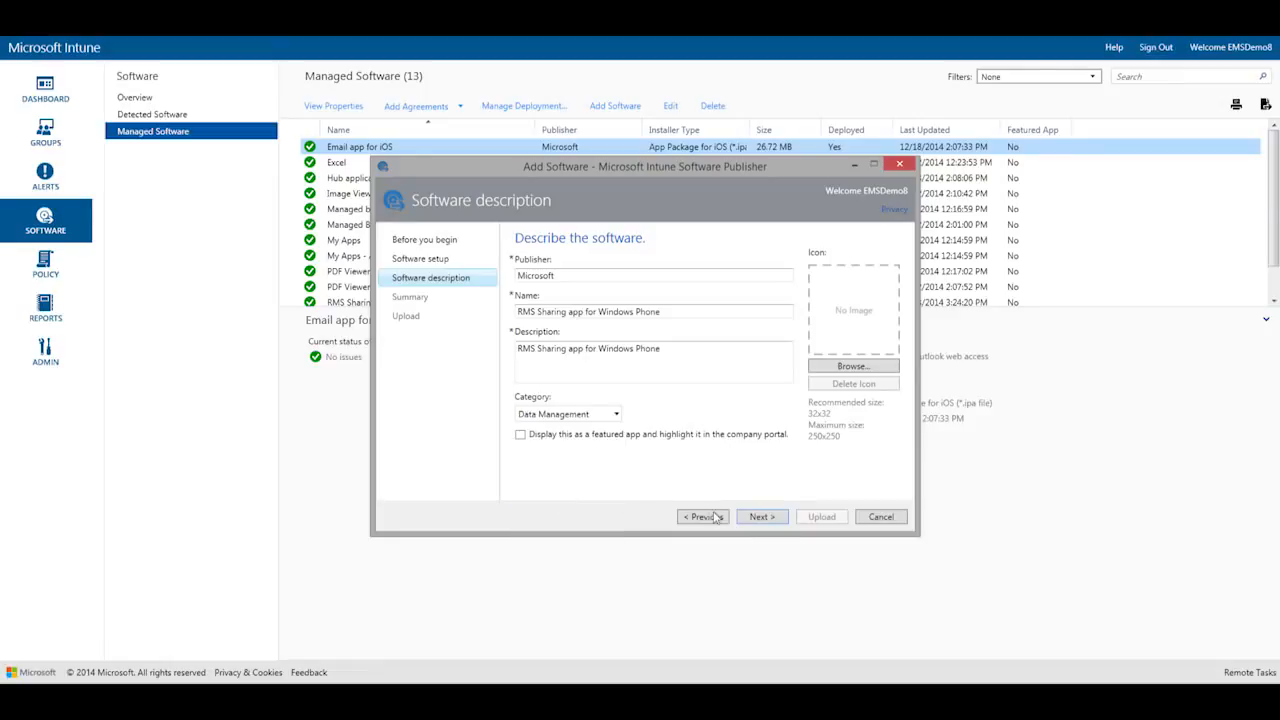
pyautogui.click(761, 516)
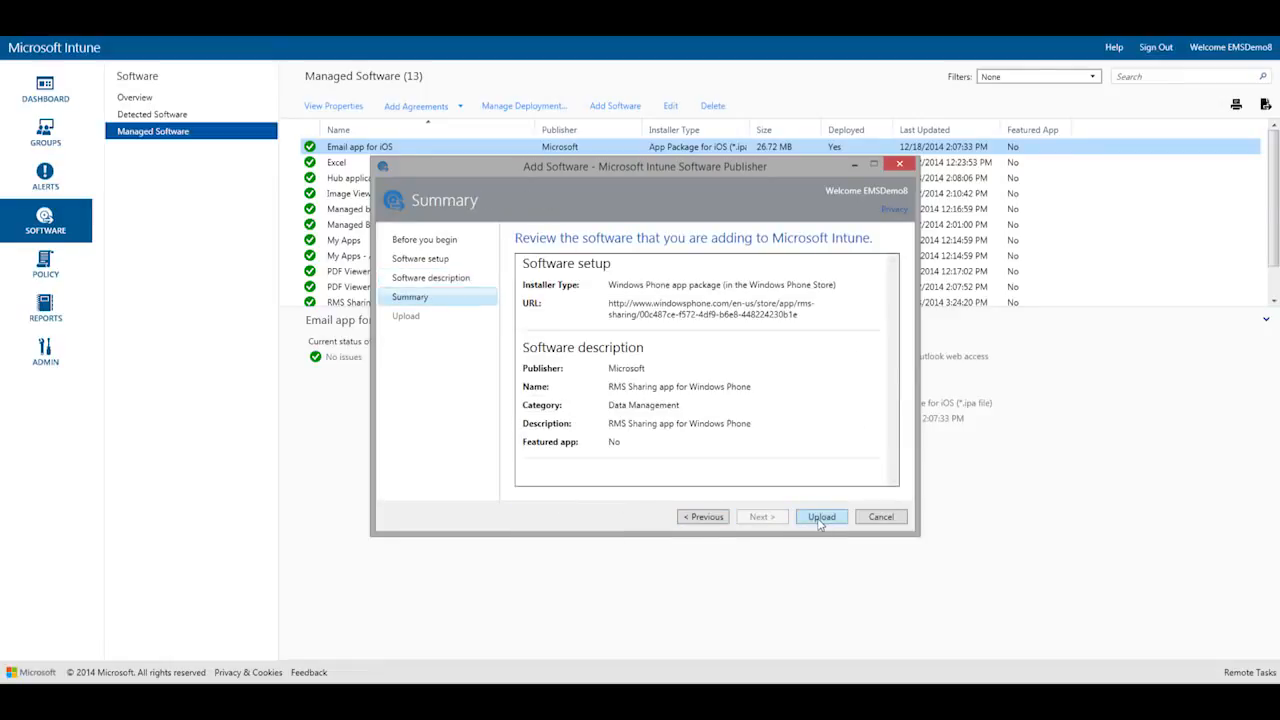
# Upload the RMS Sharing app and close the wizard.
pyautogui.click(821, 516)
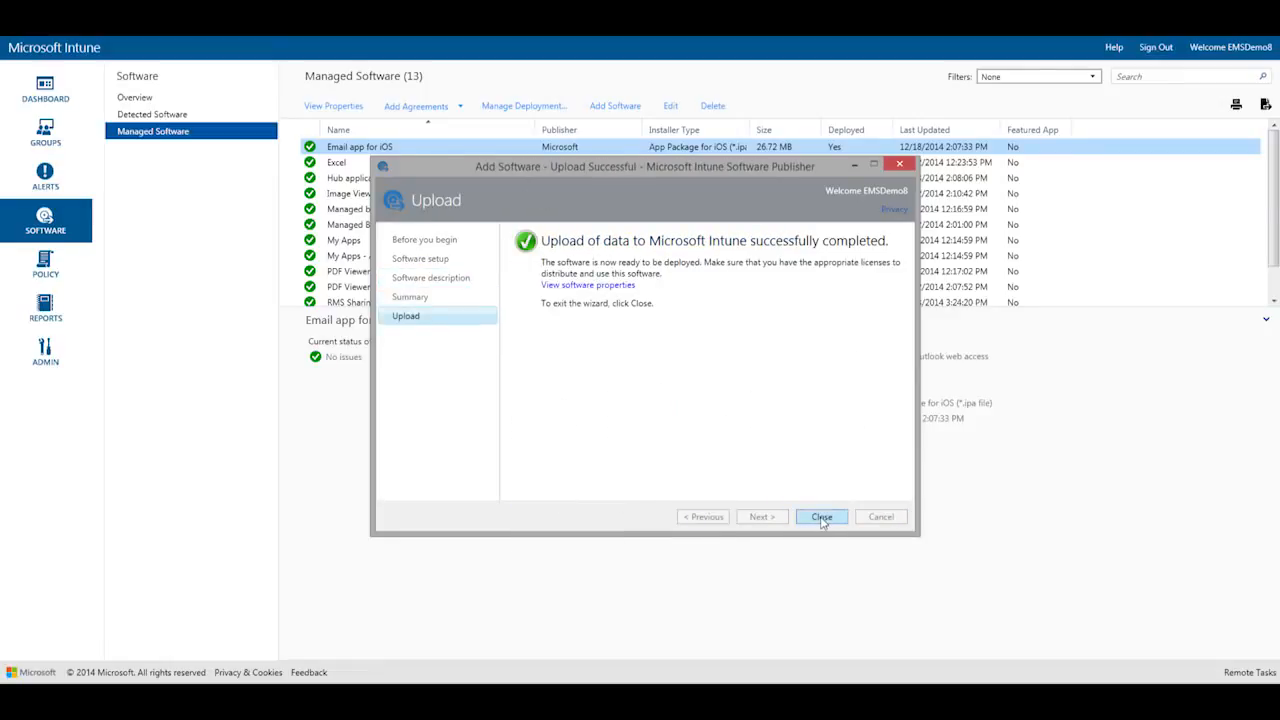
pyautogui.click(821, 516)
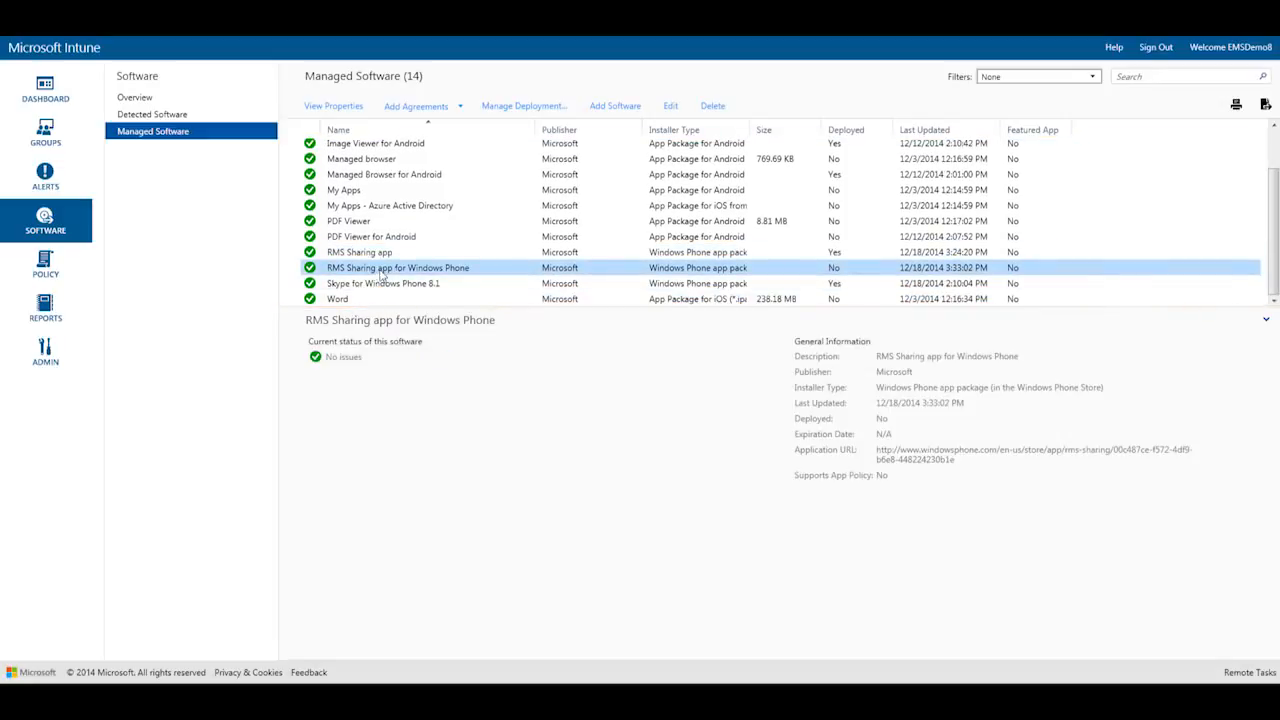
pyautogui.moveTo(523, 105)
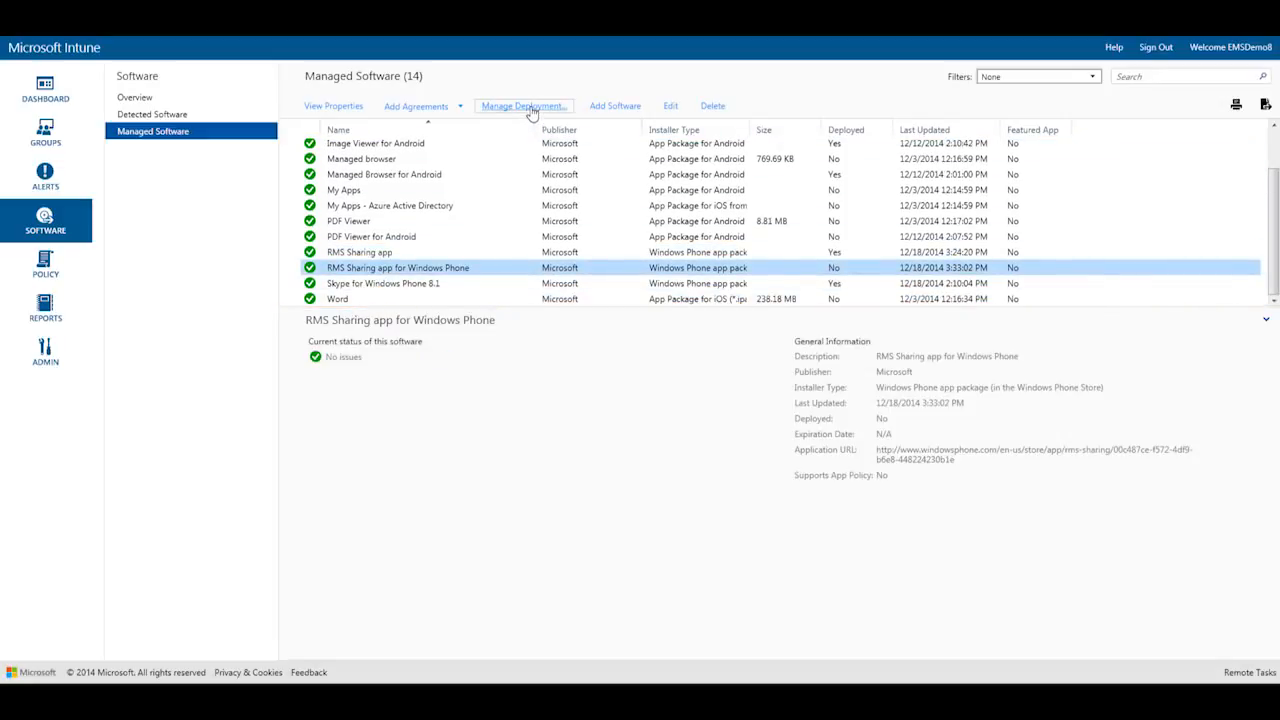
# Add the Support group to the RMS Sharing app's deployment.
pyautogui.click(523, 106)
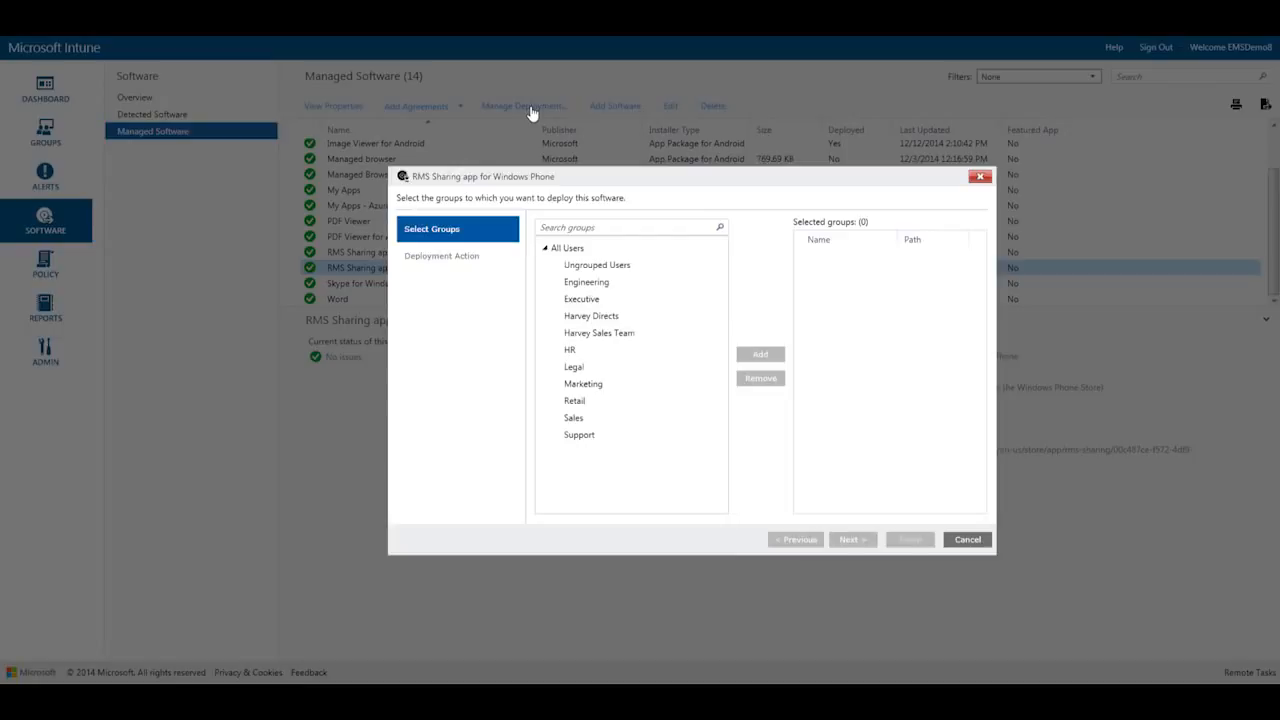
pyautogui.click(578, 434)
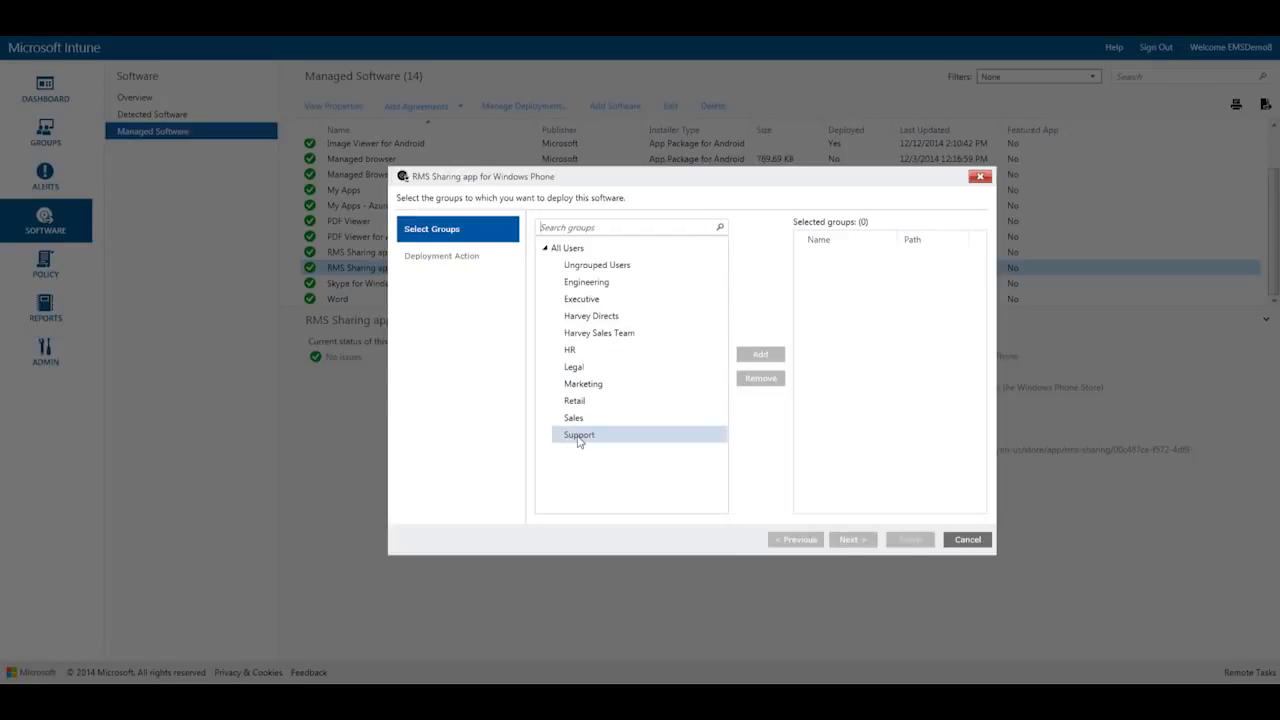
pyautogui.click(759, 354)
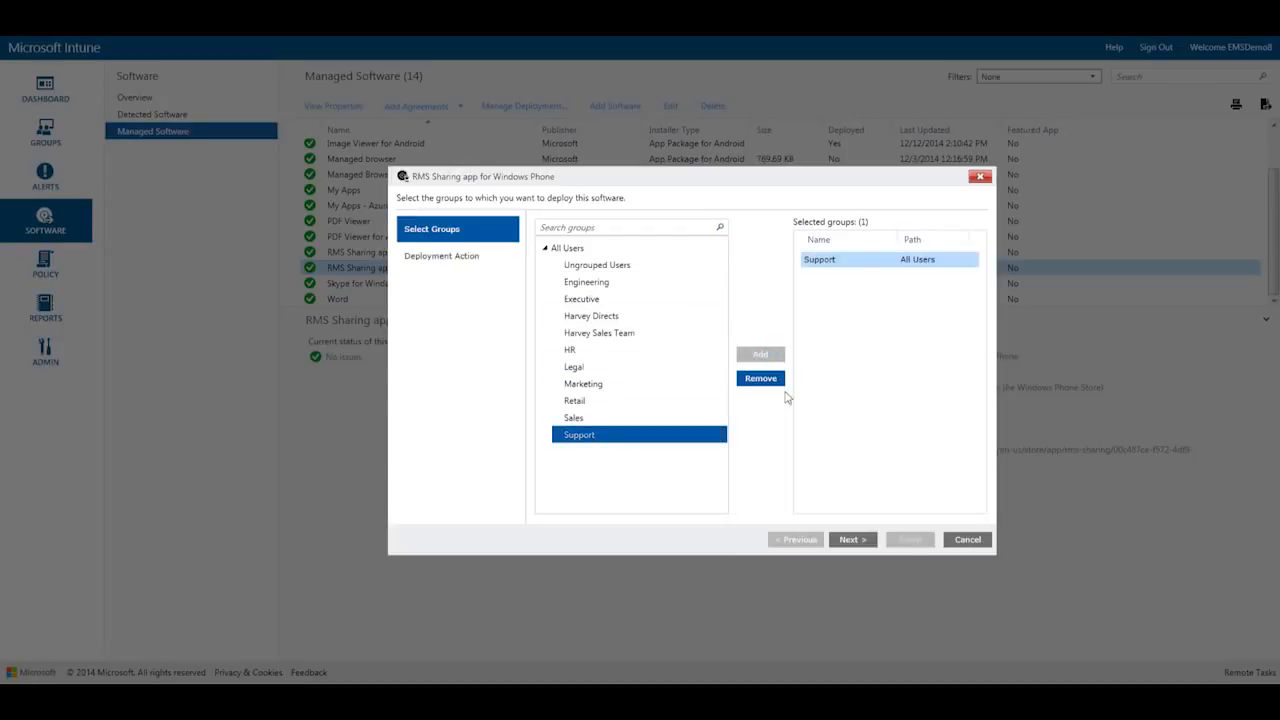
pyautogui.click(851, 539)
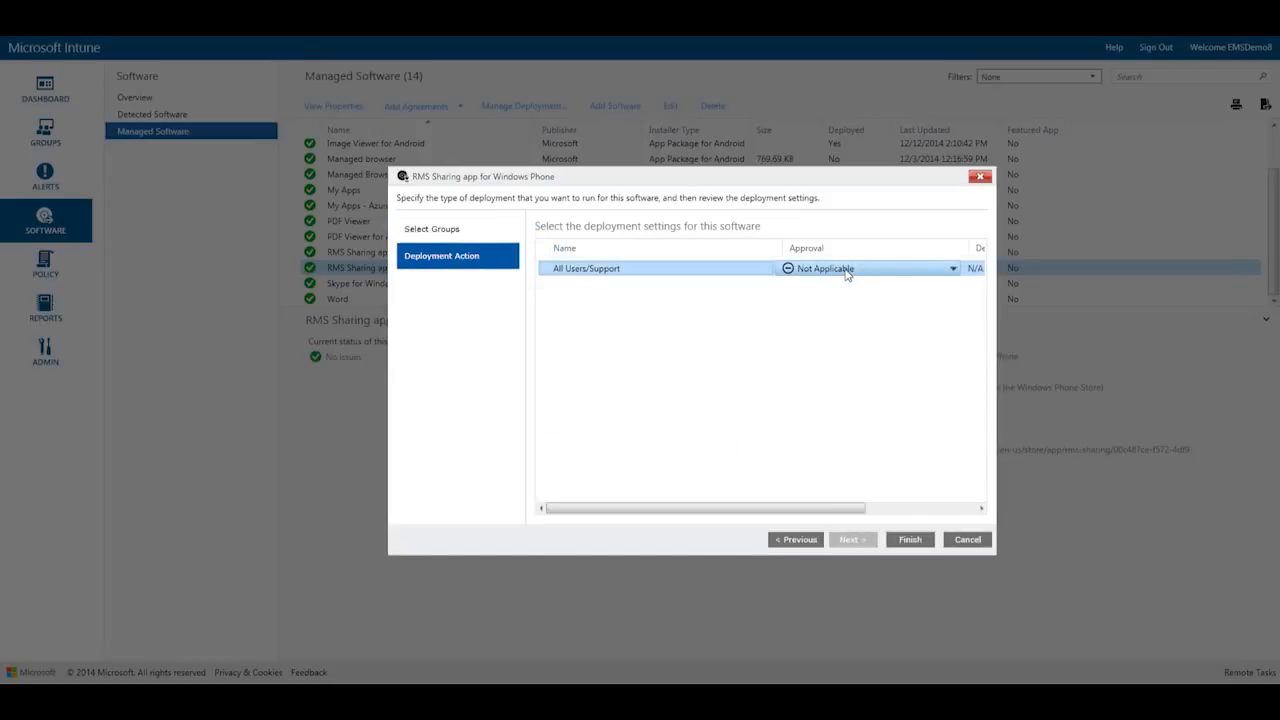
# Set the Support group's approval to Available Install and finish.
pyautogui.click(950, 268)
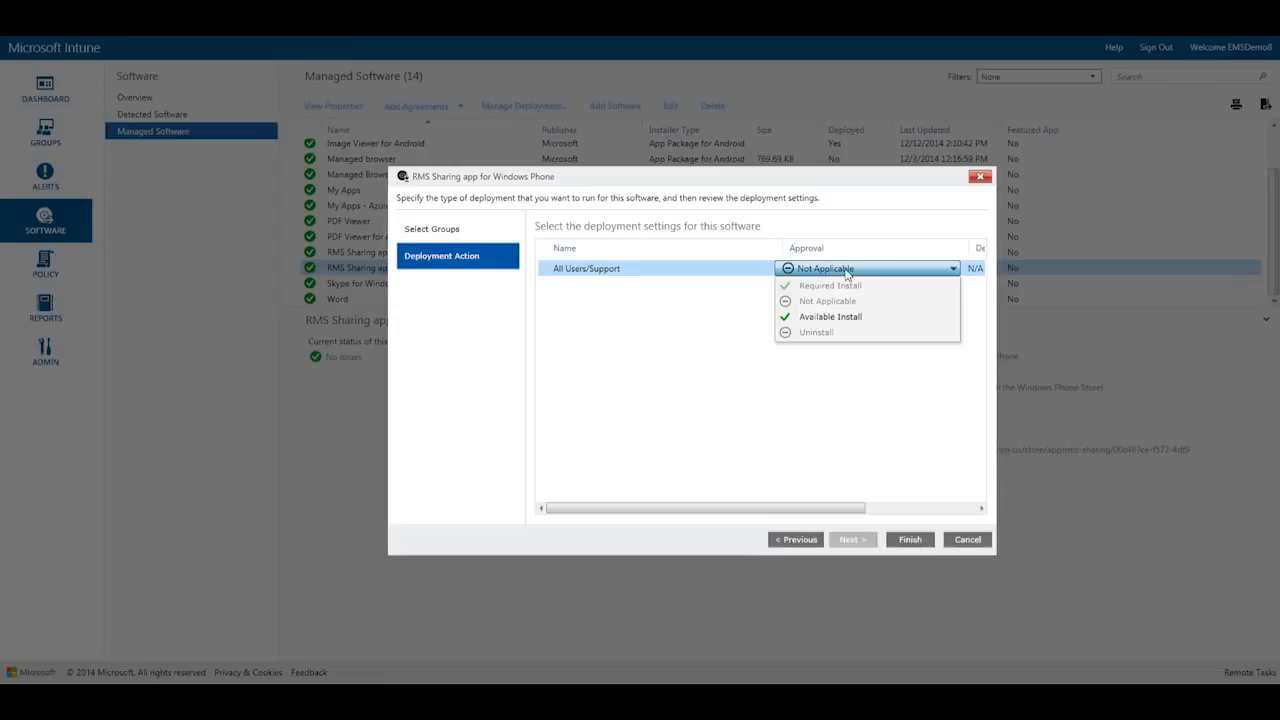
pyautogui.click(830, 316)
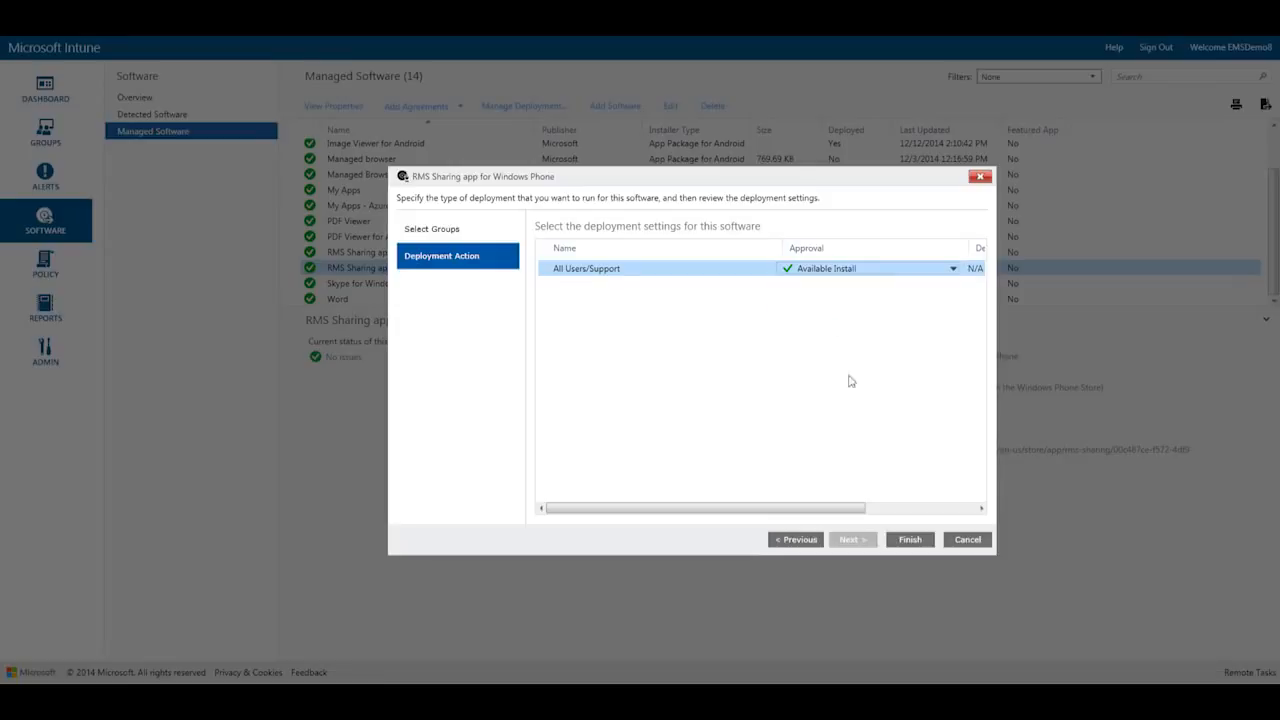
pyautogui.click(909, 539)
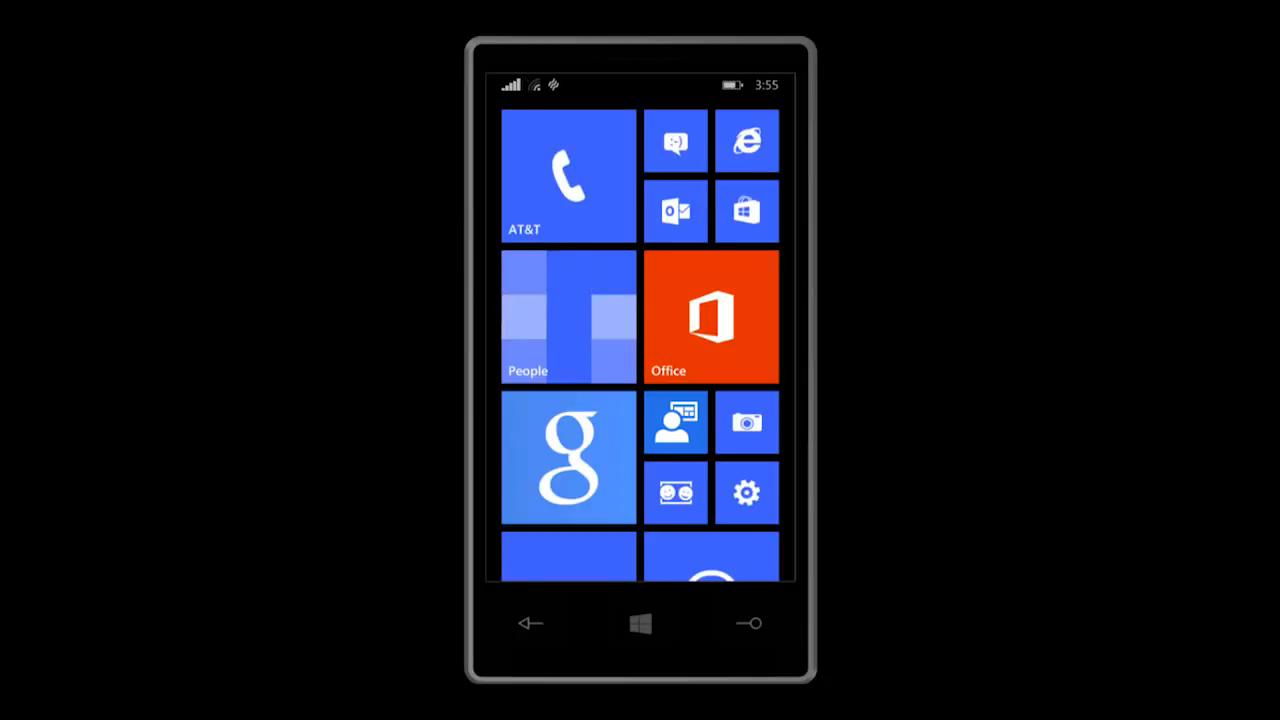
# Find Company Portal in the Windows Phone Store and open its listing.
pyautogui.click(746, 211)
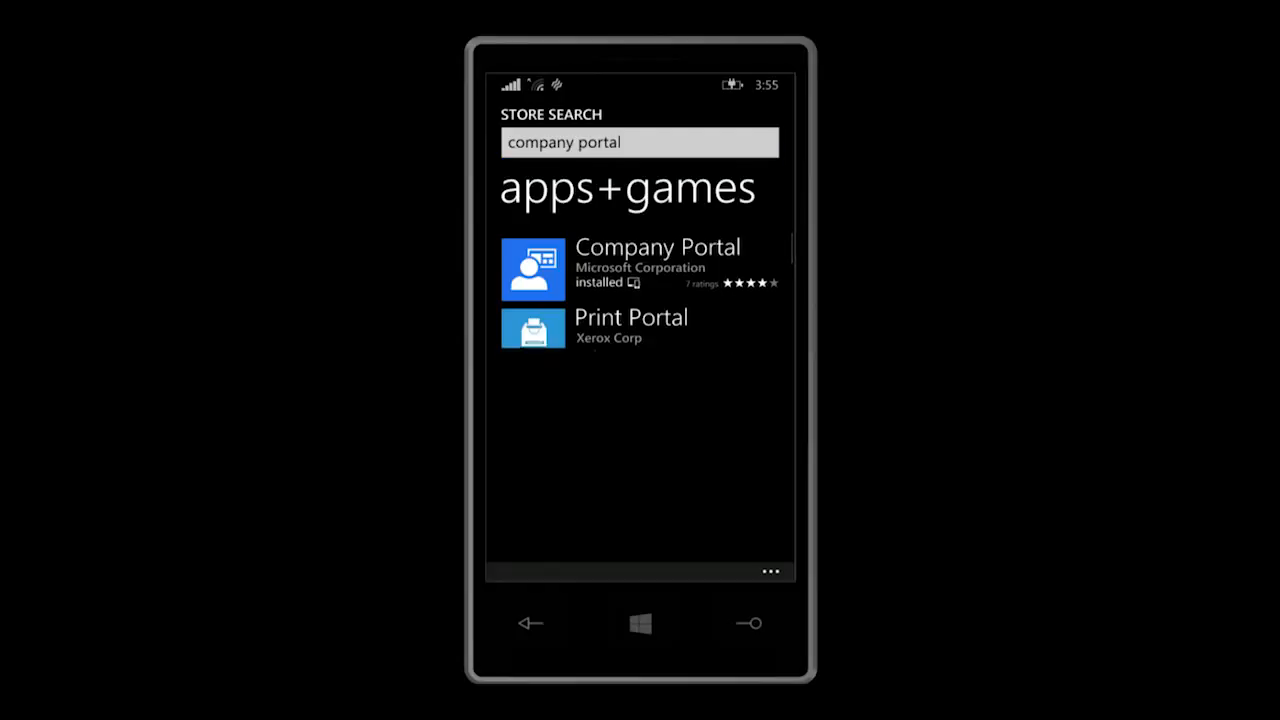
pyautogui.click(657, 247)
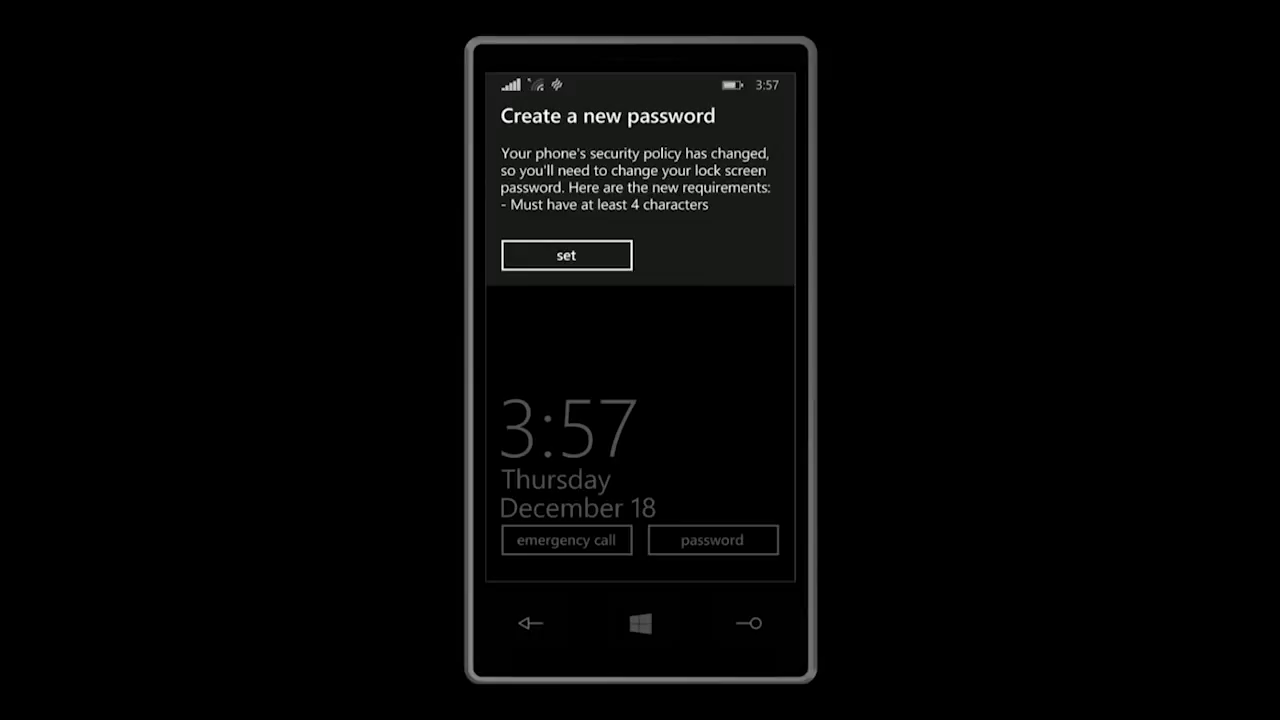
# Set a 4-character lock-screen password and dismiss the Google app disabled notice.
pyautogui.click(566, 255)
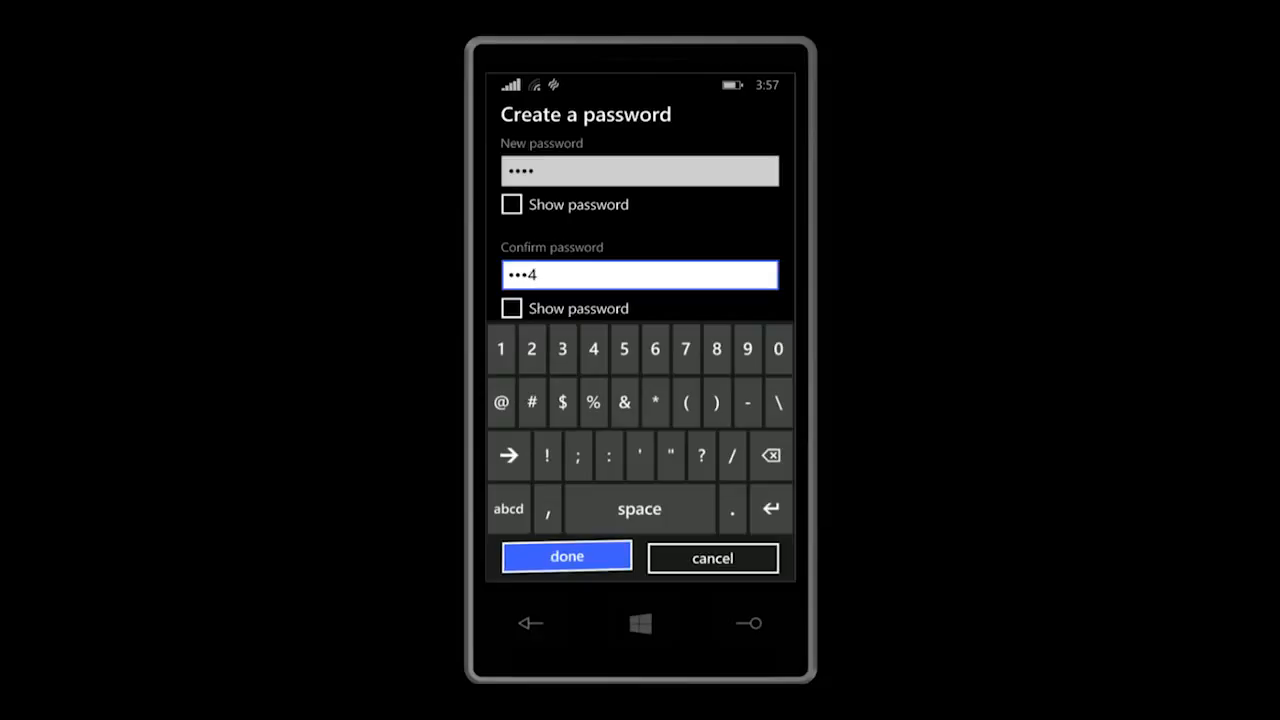
pyautogui.click(566, 556)
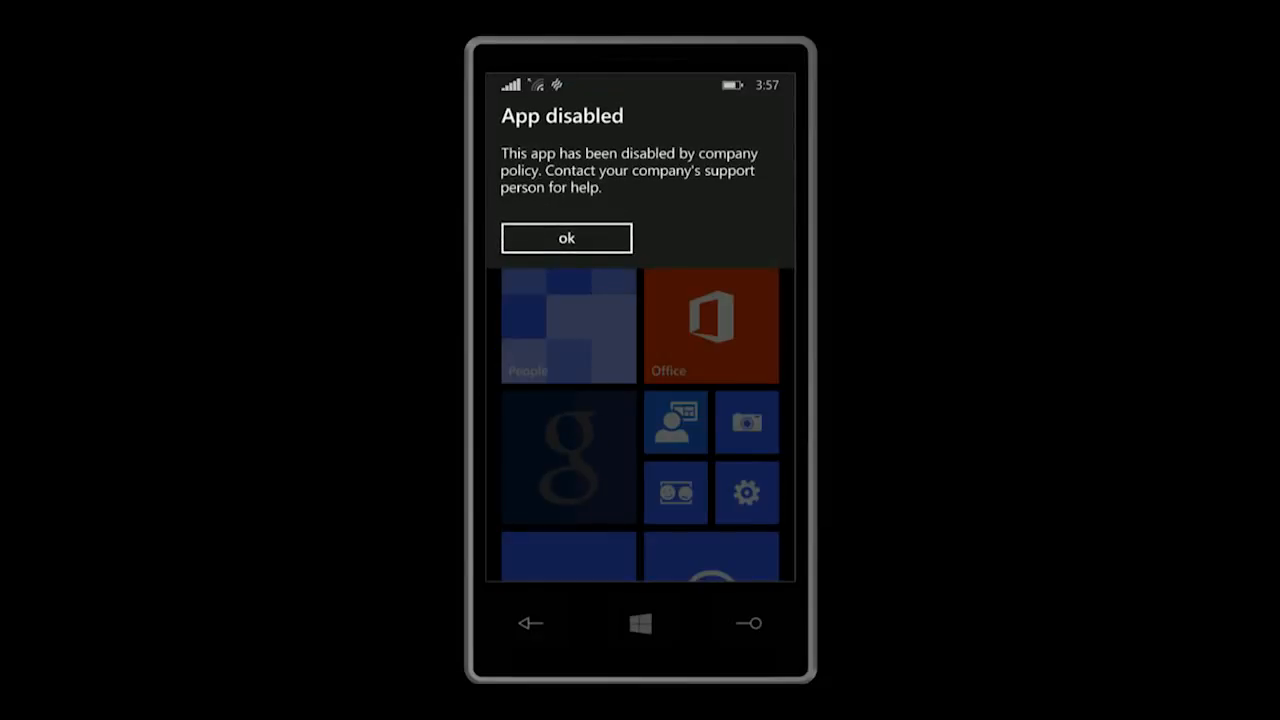
pyautogui.click(566, 238)
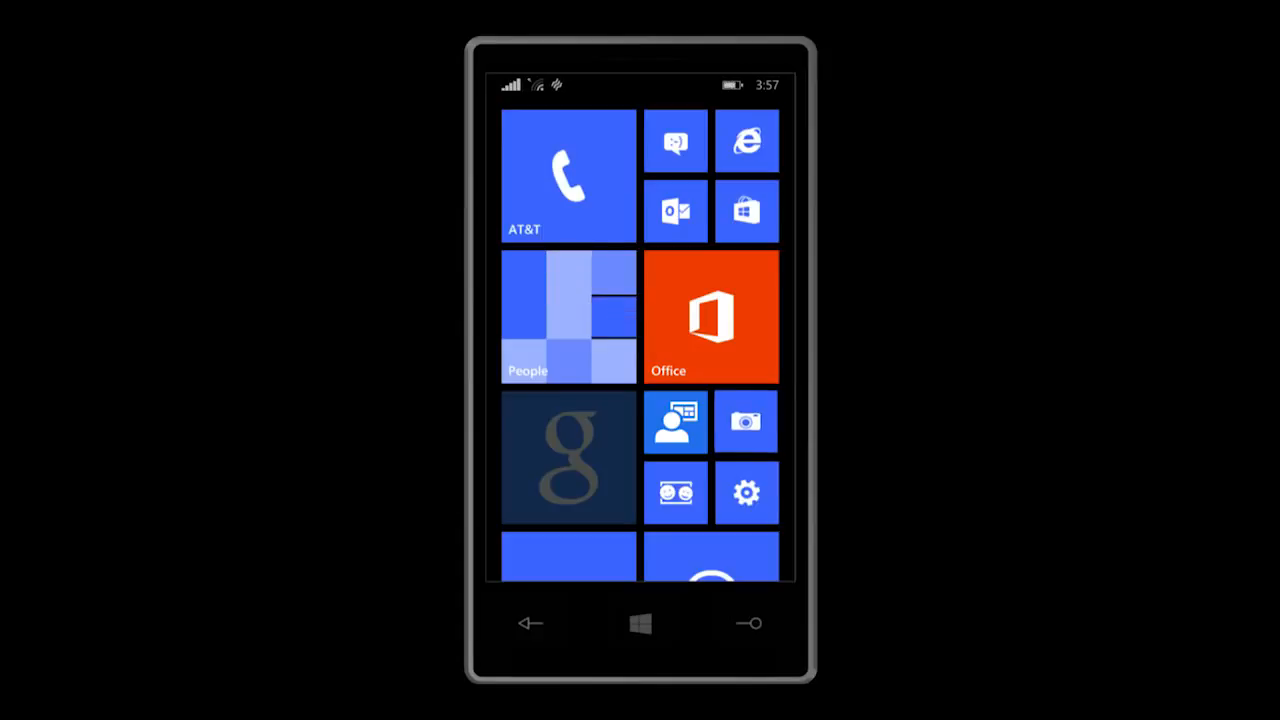